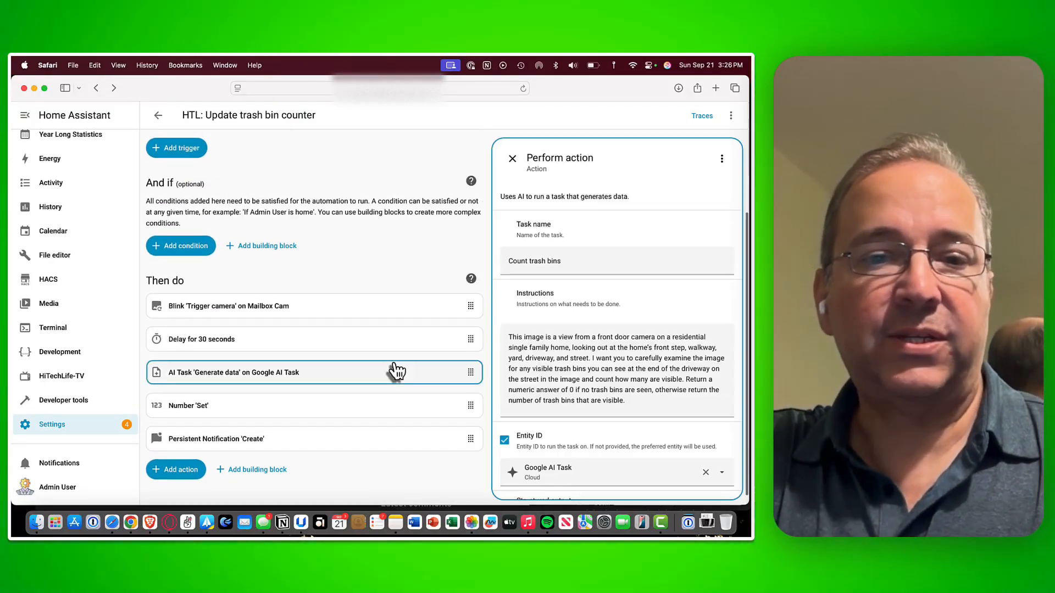
- Save the HTL: Update trash bin counter automation after reviewing the AI task's response variable
{"action": "scroll", "scroll_direction": "down", "scroll_amount": 3}
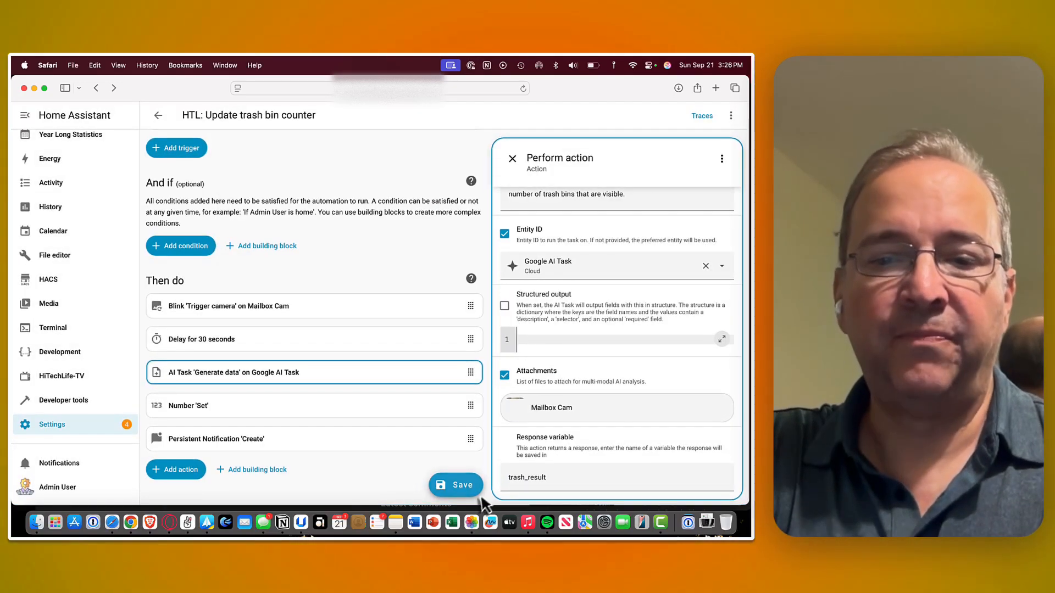
{"action": "left_click", "coordinate": [456, 485]}
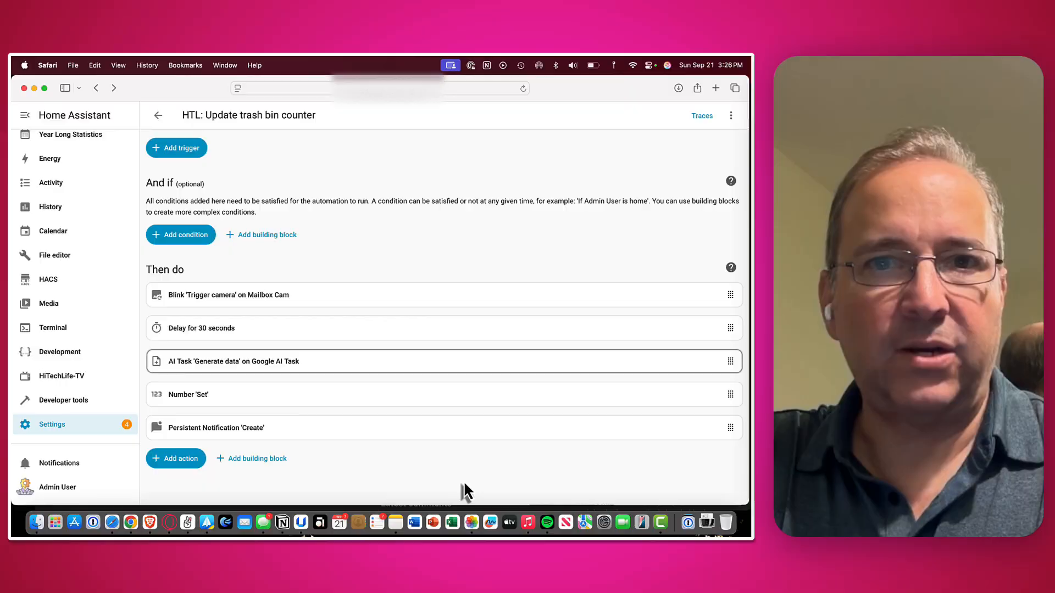
- Add a Number: Set action with value {{ trash_result.data | int }}
{"action": "left_click", "coordinate": [175, 458]}
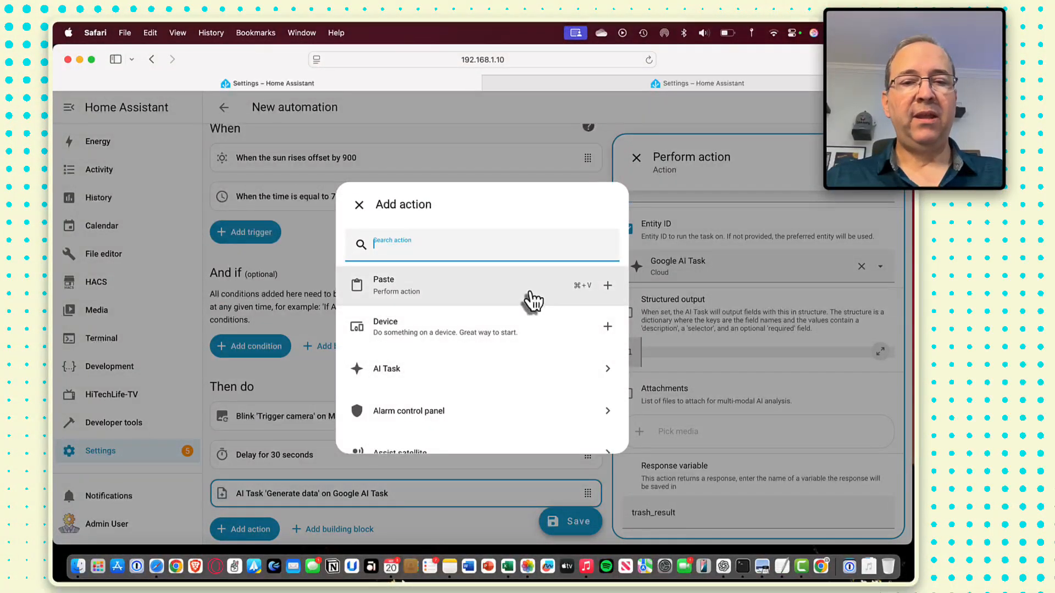
{"action": "type", "text": "num"}
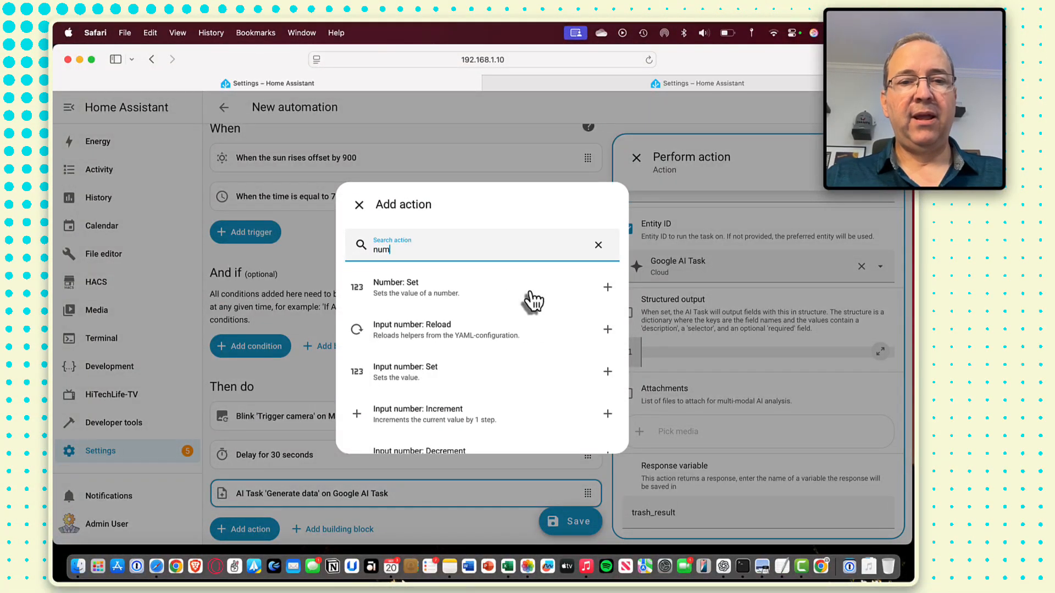
{"action": "mouse_move", "coordinate": [475, 298]}
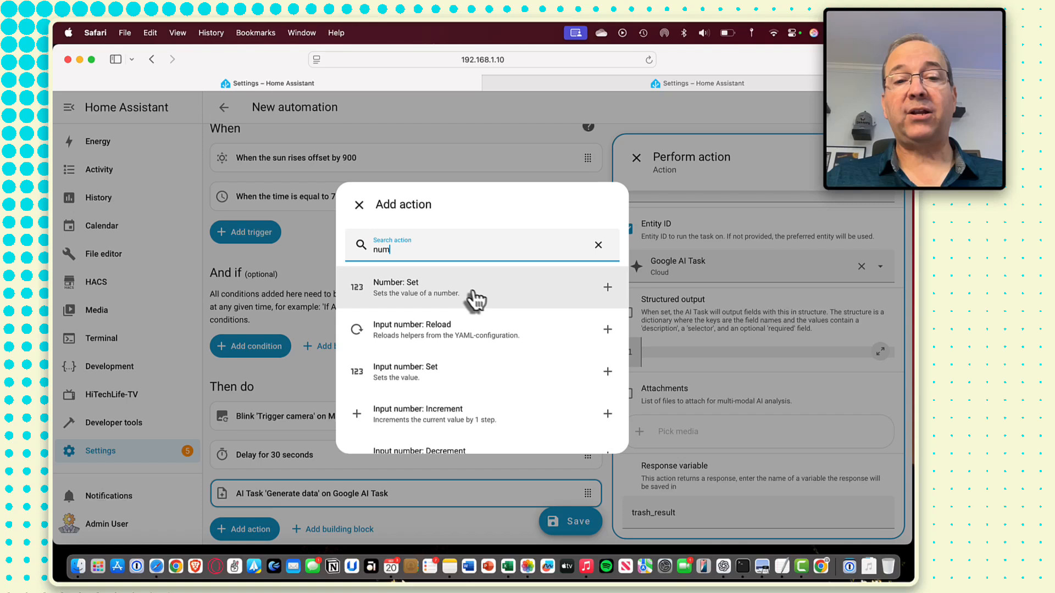
{"action": "left_click", "coordinate": [476, 286]}
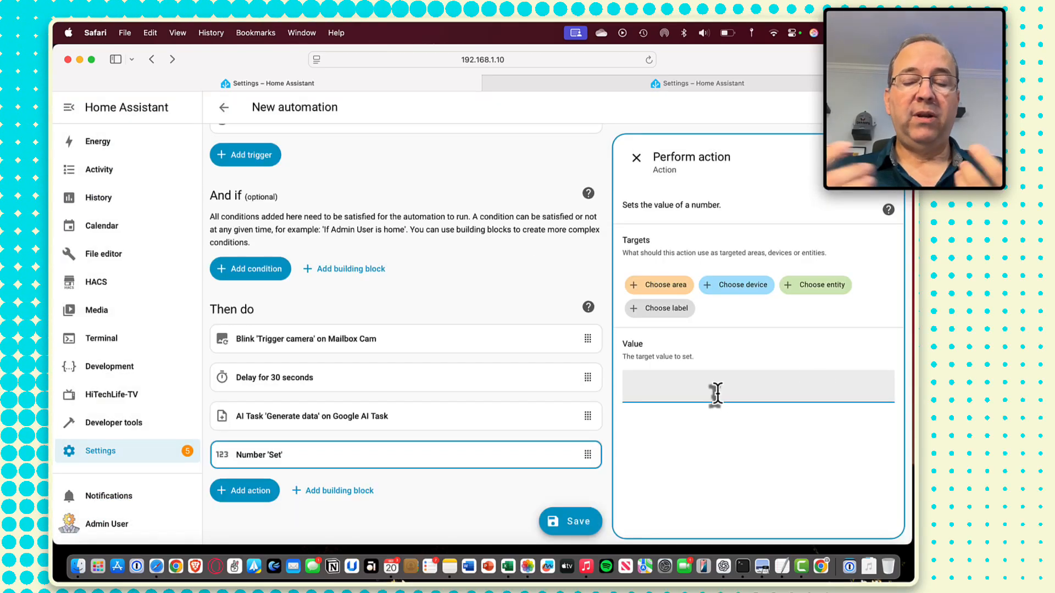
{"action": "type", "text": "{{"}
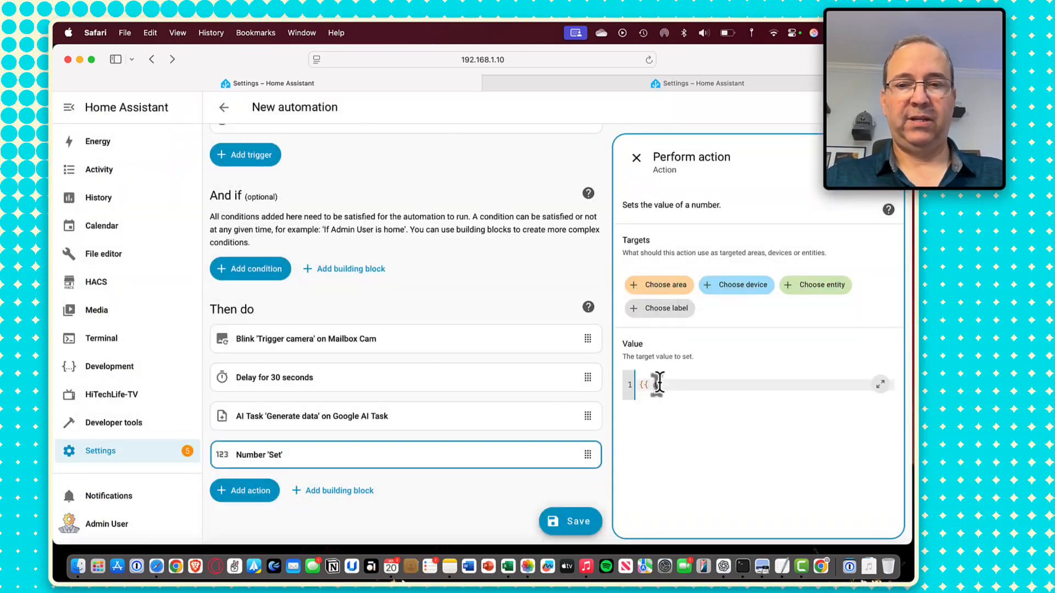
{"action": "type", "text": "ash_resu"}
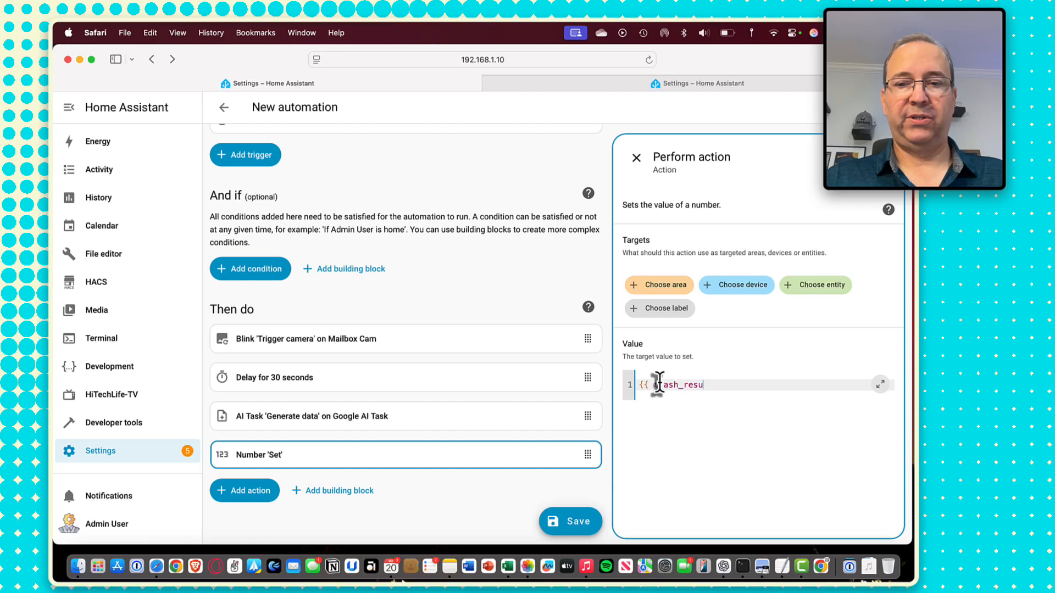
{"action": "type", "text": "lt.data"}
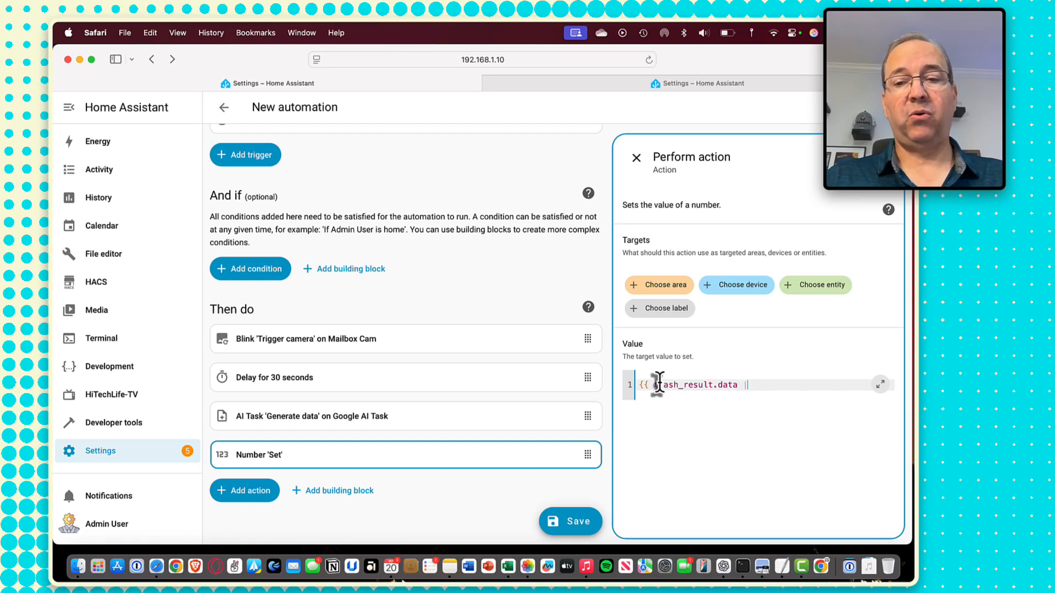
{"action": "type", "text": "| int"}
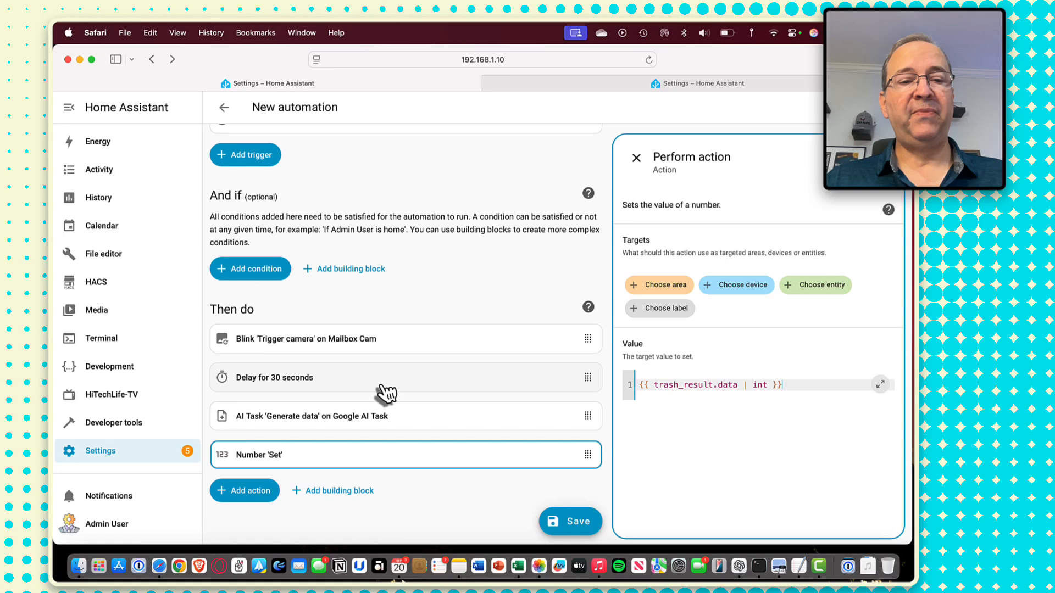
{"action": "mouse_move", "coordinate": [489, 261]}
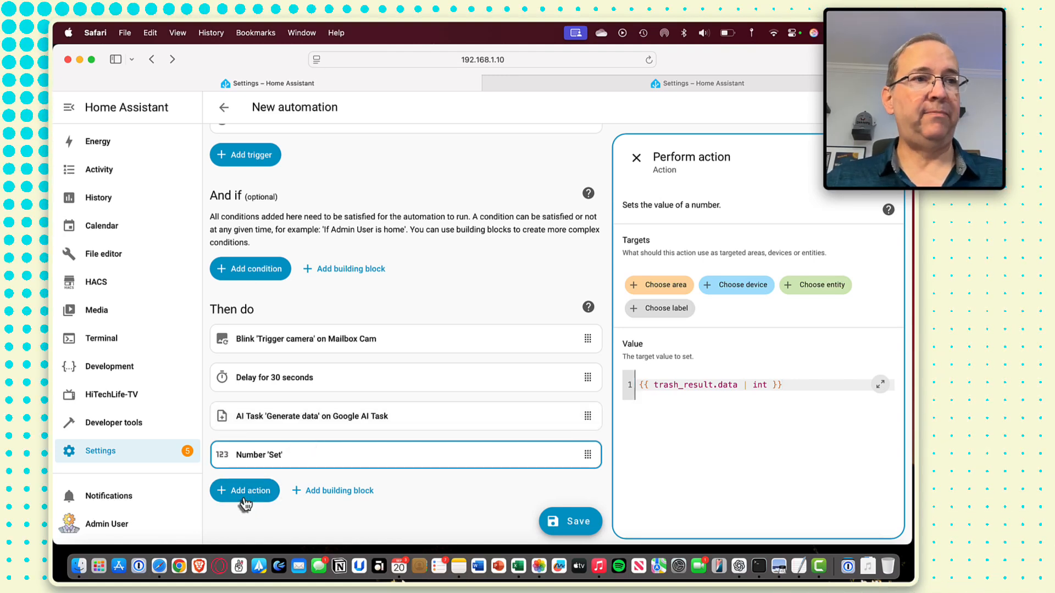
- Add a Persistent Notification: Create action with the title GEMINI AI
{"action": "type", "text": "persis"}
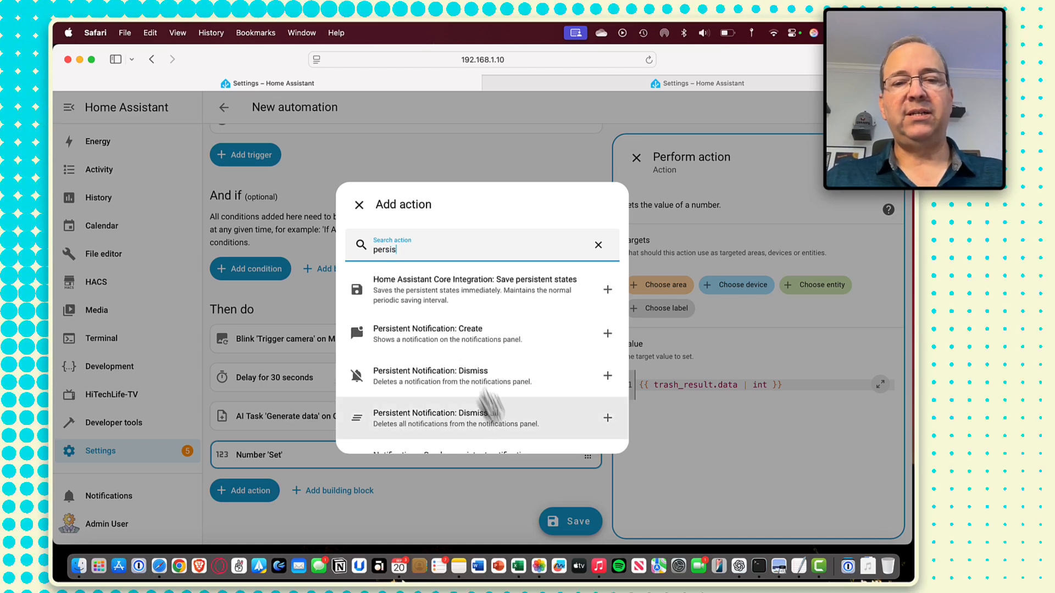
{"action": "left_click", "coordinate": [426, 328]}
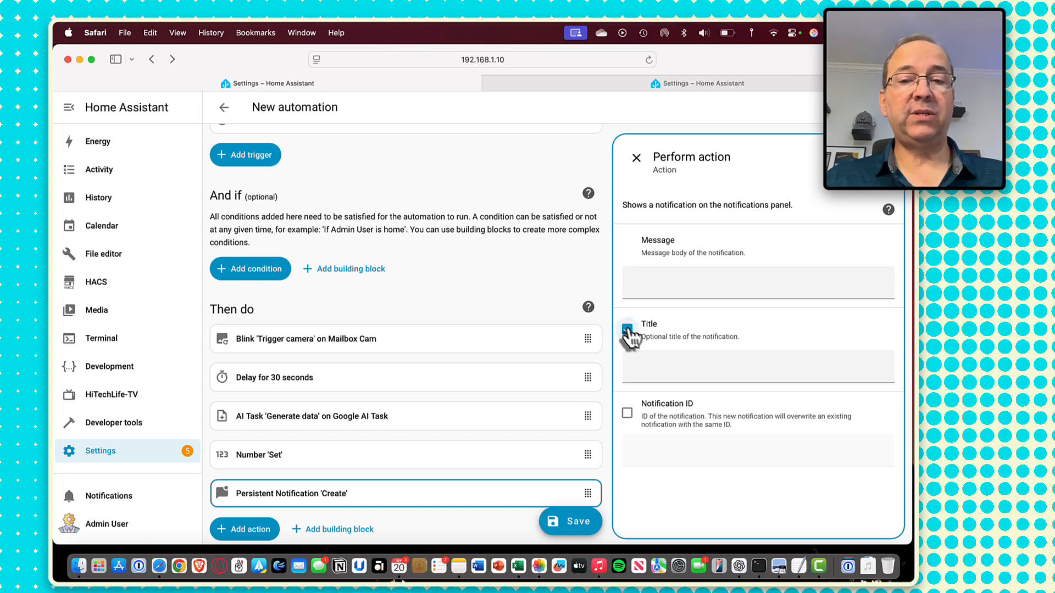
{"action": "left_click", "coordinate": [626, 329]}
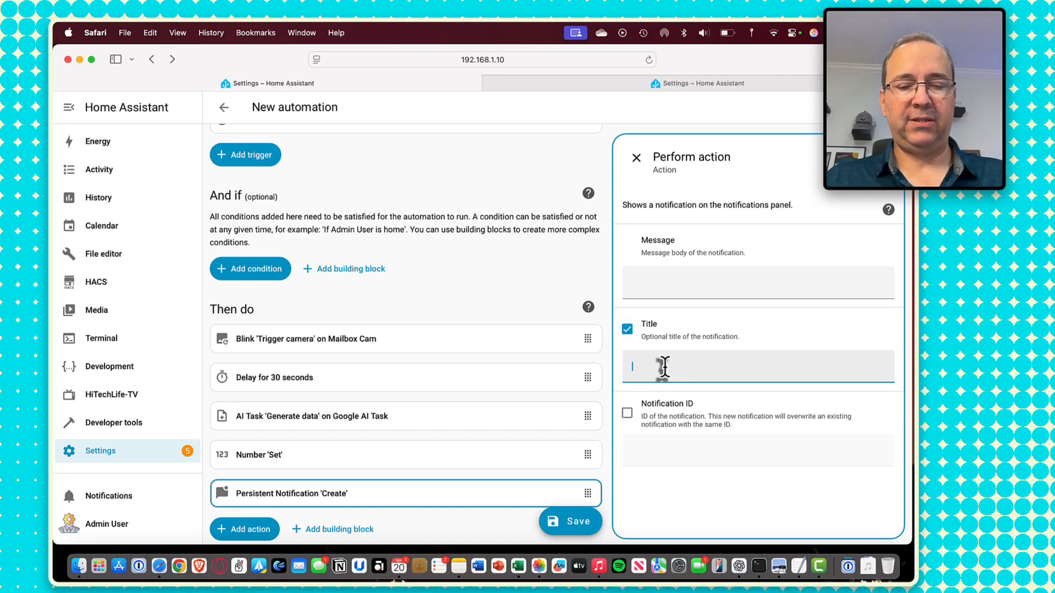
{"action": "type", "text": "GEMINI AI"}
{"action": "left_click", "coordinate": [758, 282]}
{"action": "type", "text": "message"}
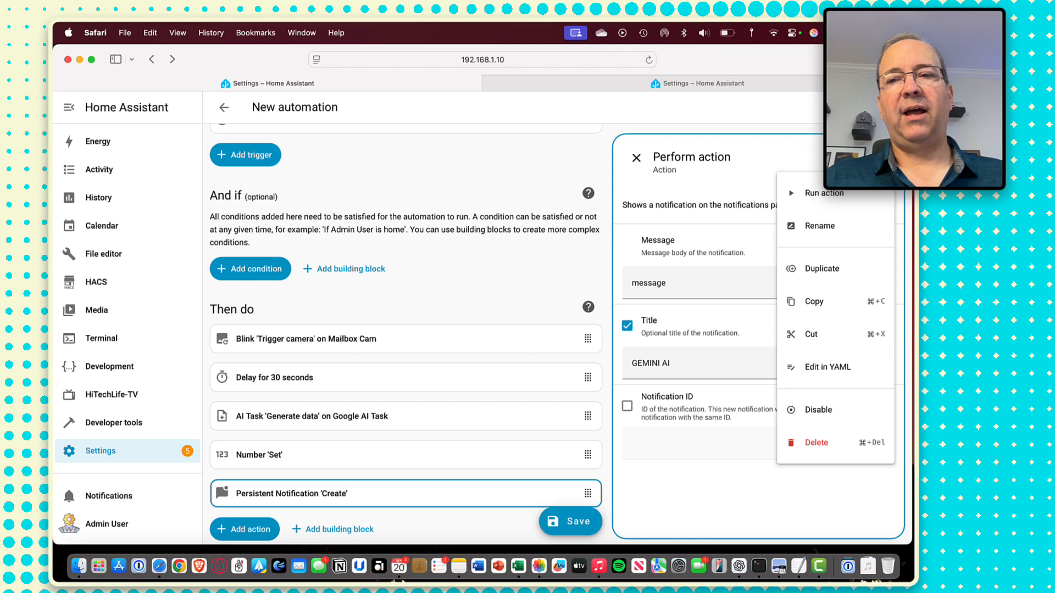
- Set the notification message to a {{ trash_result }} template via Edit in YAML
{"action": "left_click", "coordinate": [826, 367]}
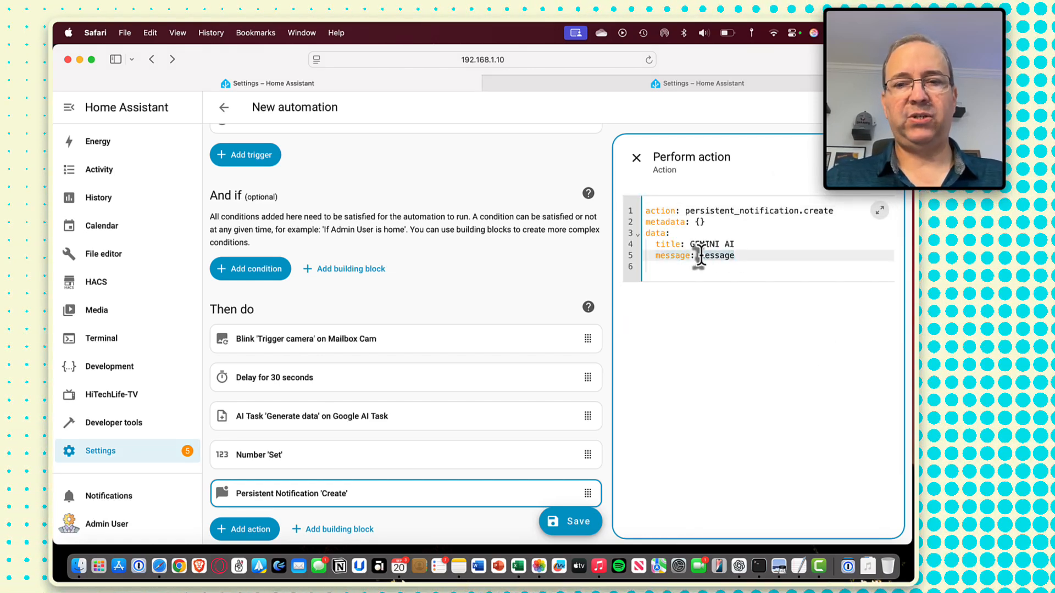
{"action": "type", "text": "{{"}
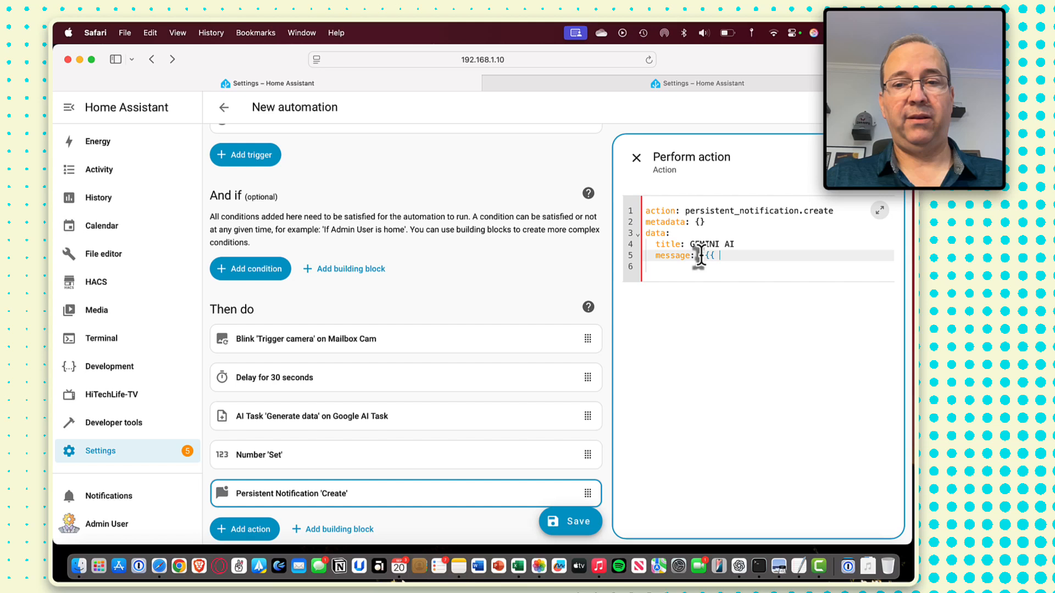
{"action": "type", "text": "trash_re"}
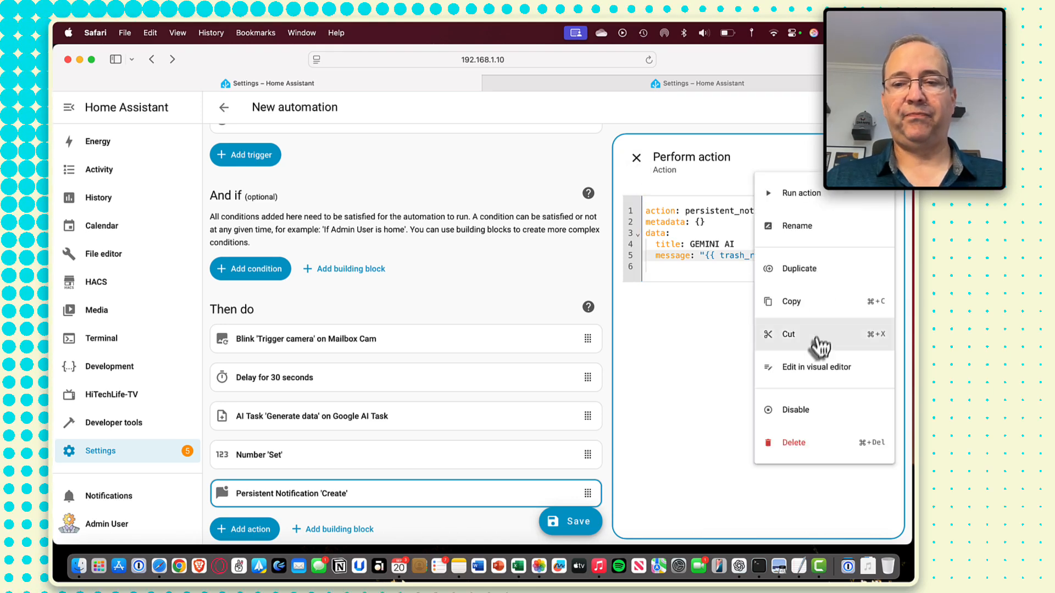
{"action": "left_click", "coordinate": [816, 367]}
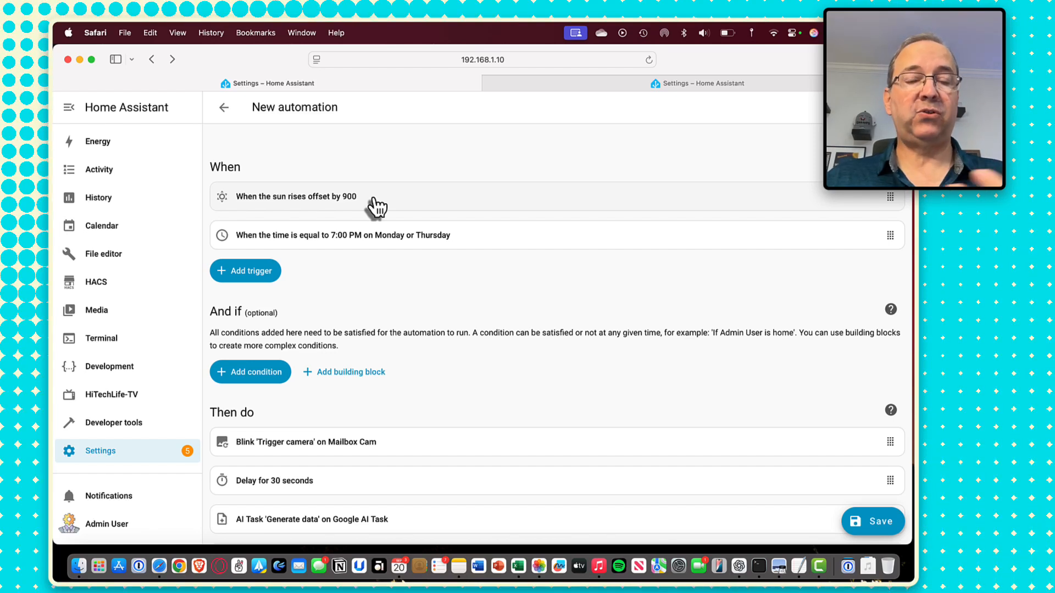
{"action": "mouse_move", "coordinate": [403, 245]}
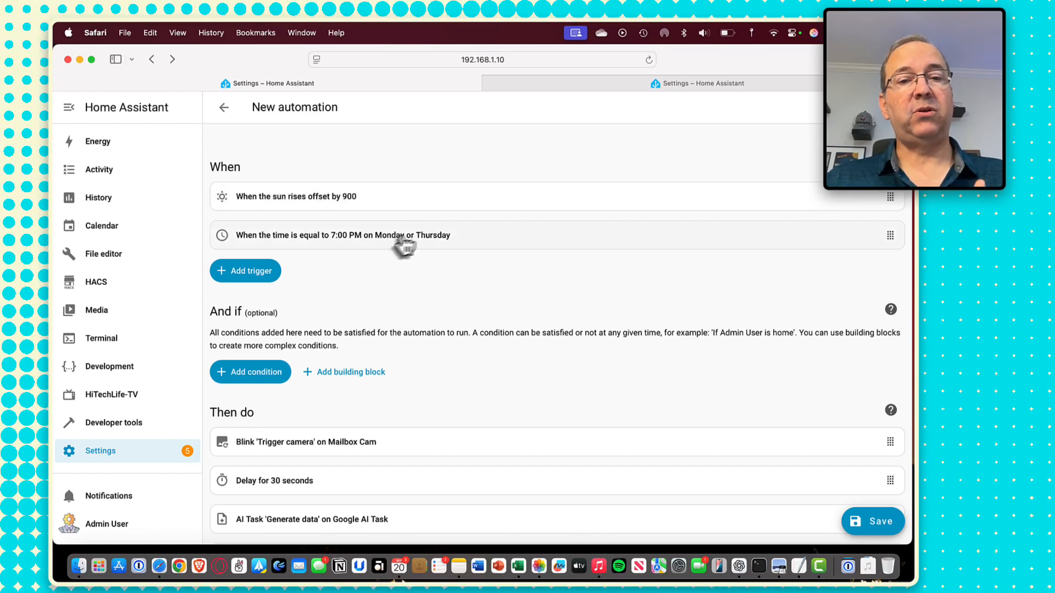
{"action": "mouse_move", "coordinate": [424, 253]}
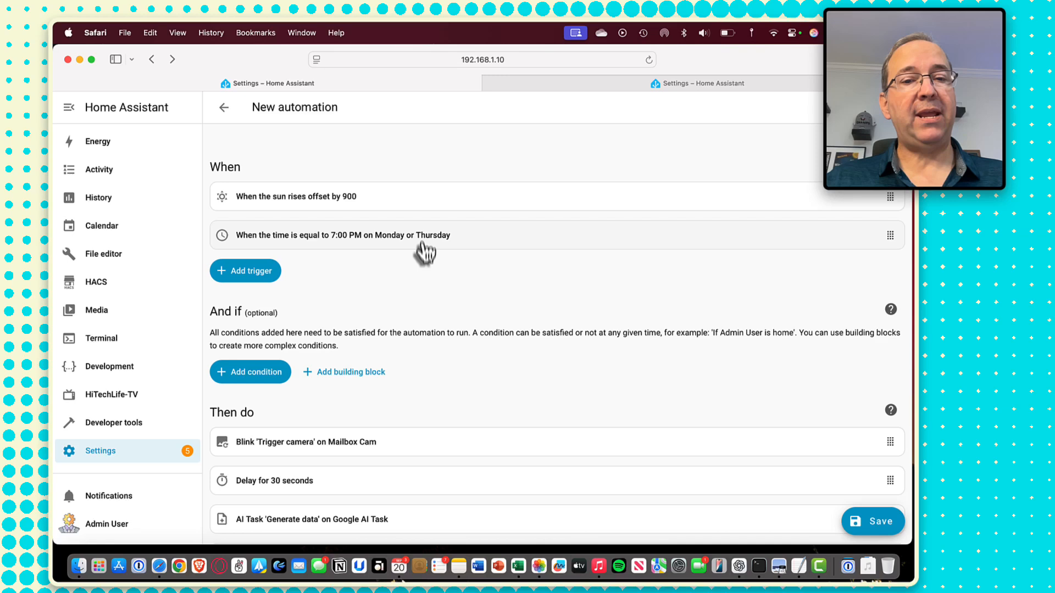
- Scroll through the automation's When and Then do sections to review triggers and actions
{"action": "scroll", "scroll_direction": "down", "scroll_amount": 3}
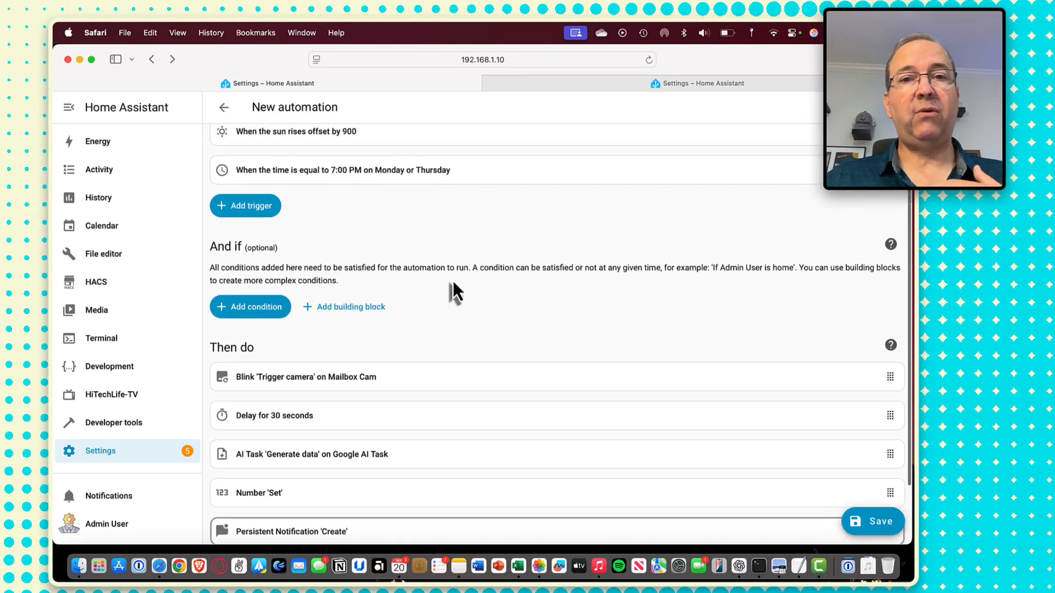
{"action": "scroll", "scroll_direction": "down", "scroll_amount": 3}
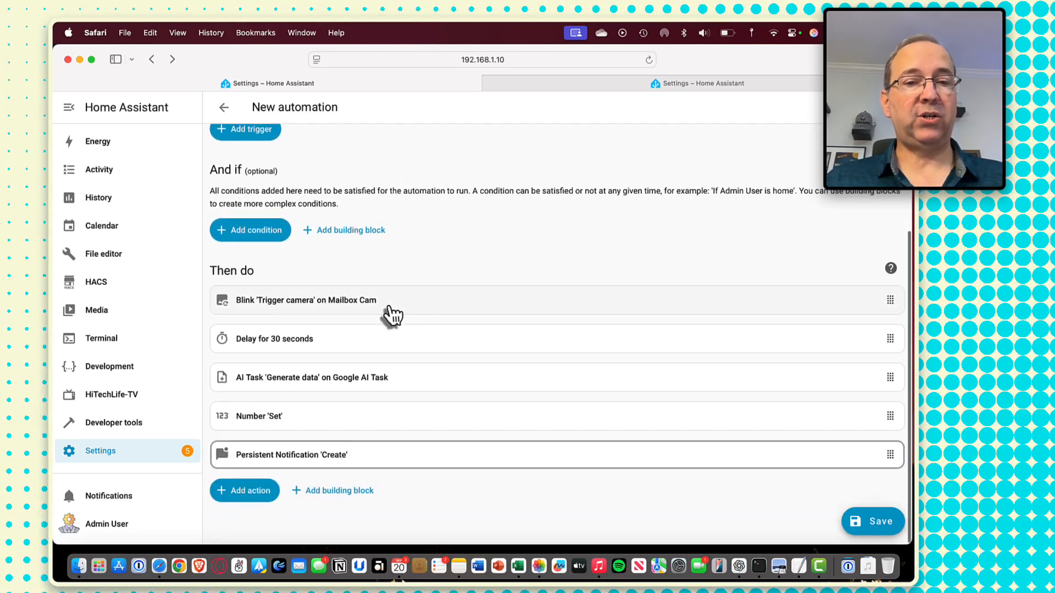
{"action": "mouse_move", "coordinate": [460, 310]}
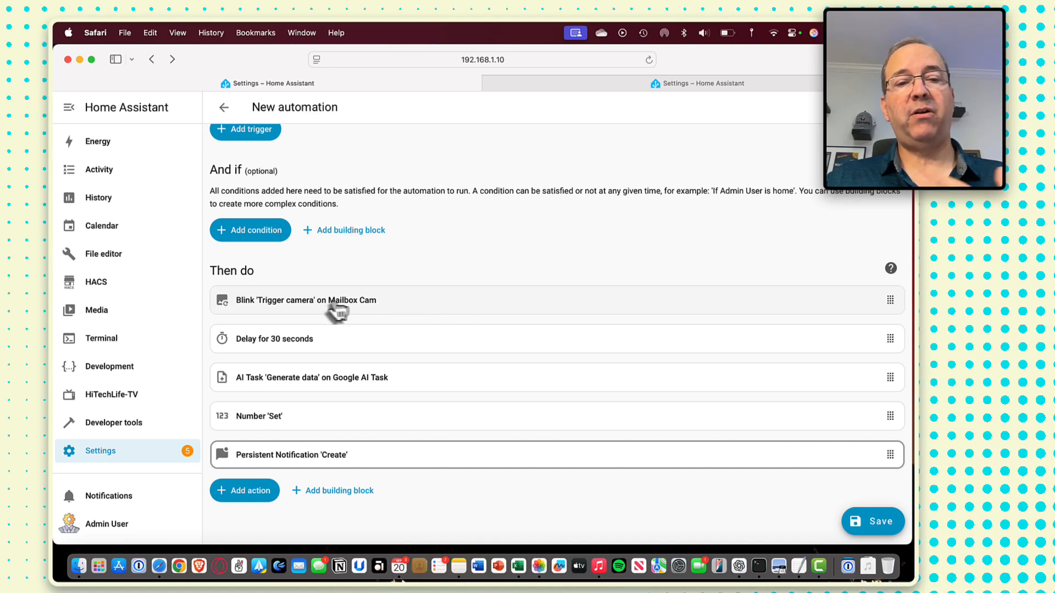
{"action": "mouse_move", "coordinate": [363, 345]}
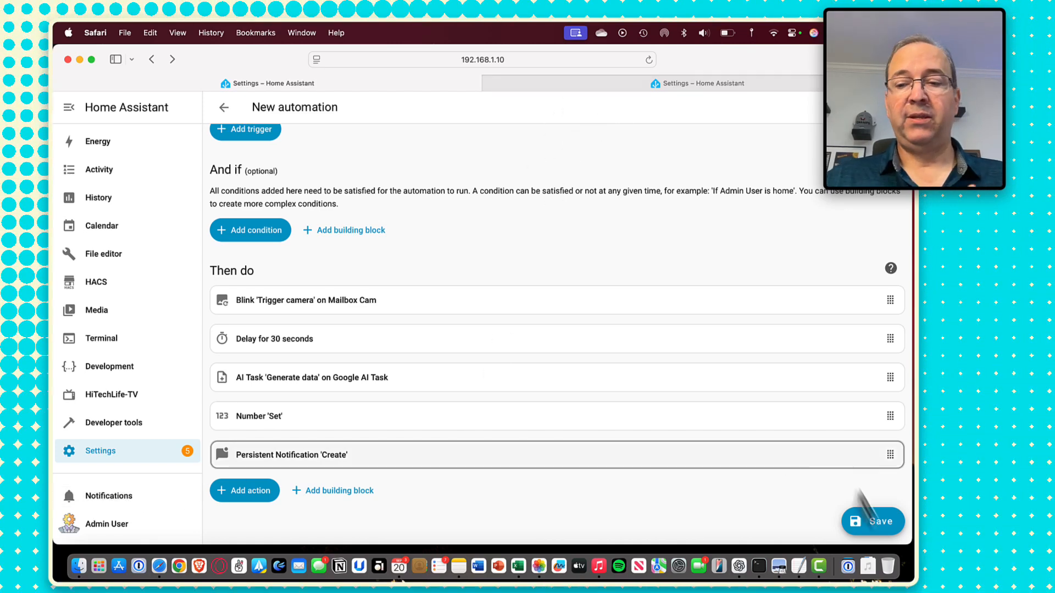
- Save the new automation as 'HTL: Update trash bin counter'
{"action": "left_click", "coordinate": [872, 520]}
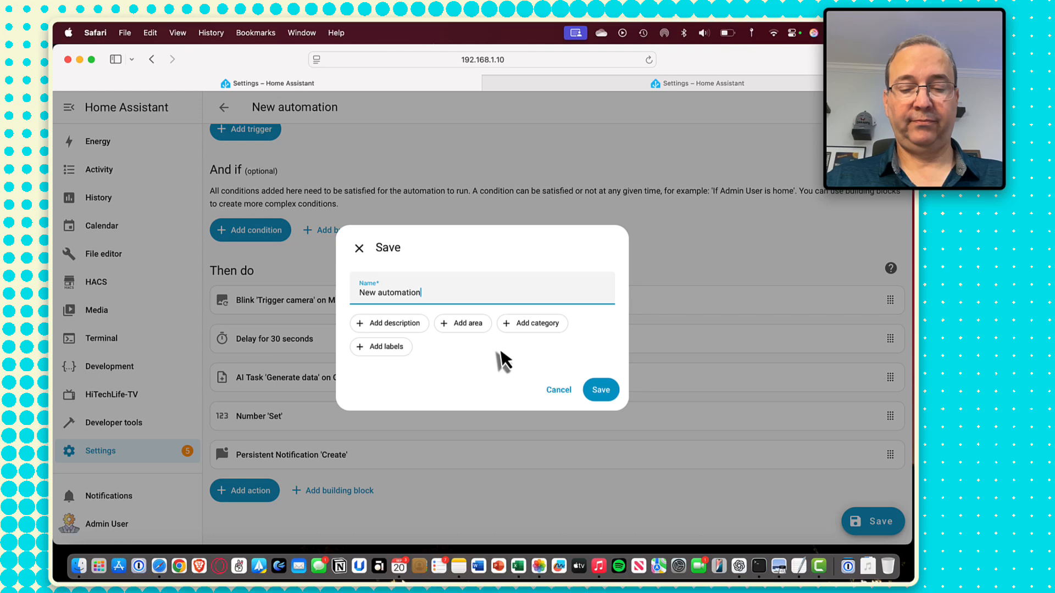
{"action": "type", "text": "HTL: Update trash bin counter"}
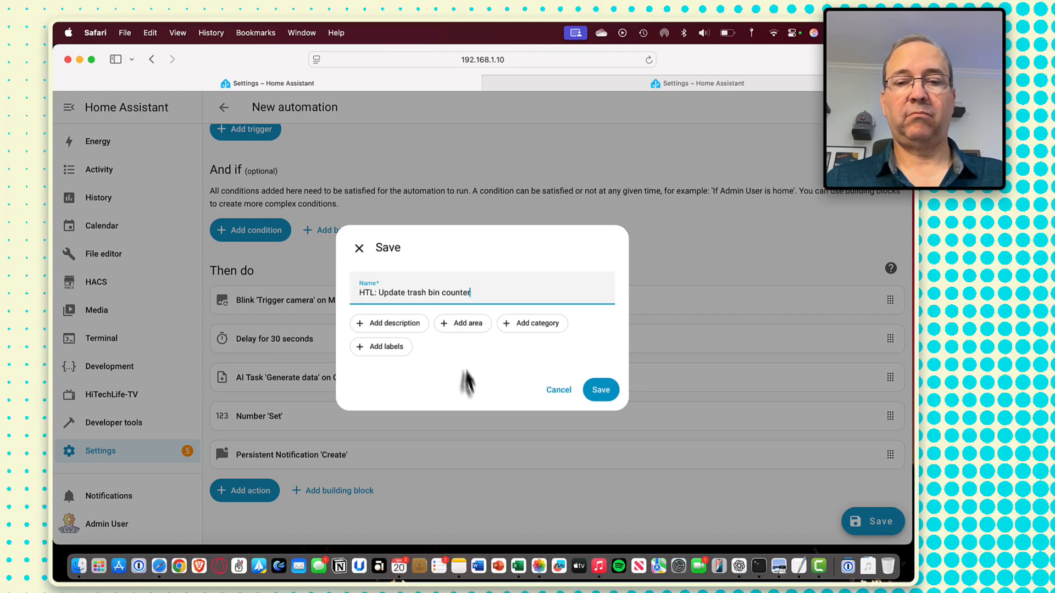
{"action": "left_click", "coordinate": [600, 389]}
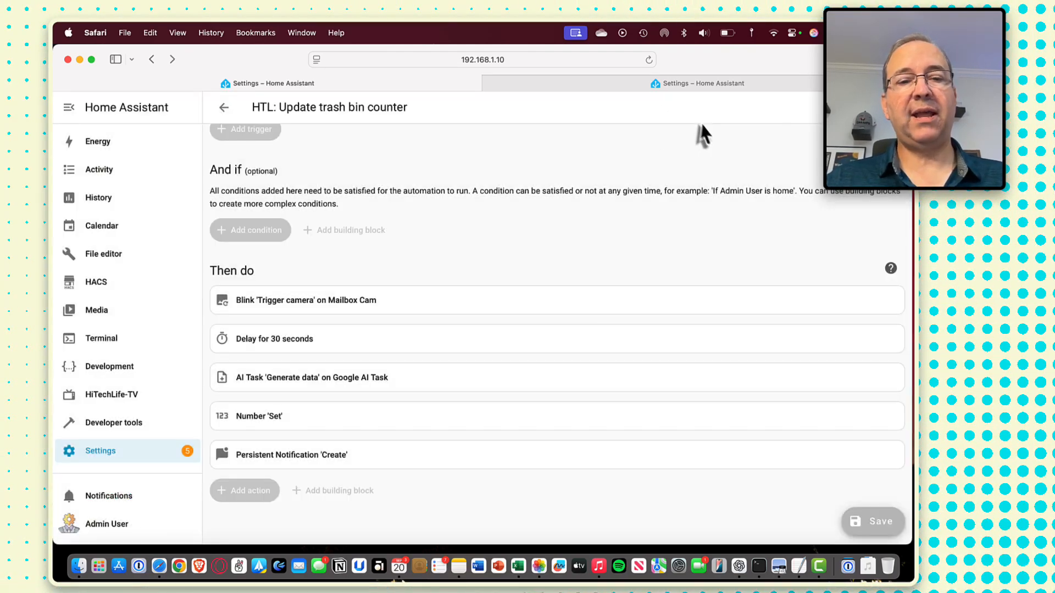
{"action": "mouse_move", "coordinate": [640, 149]}
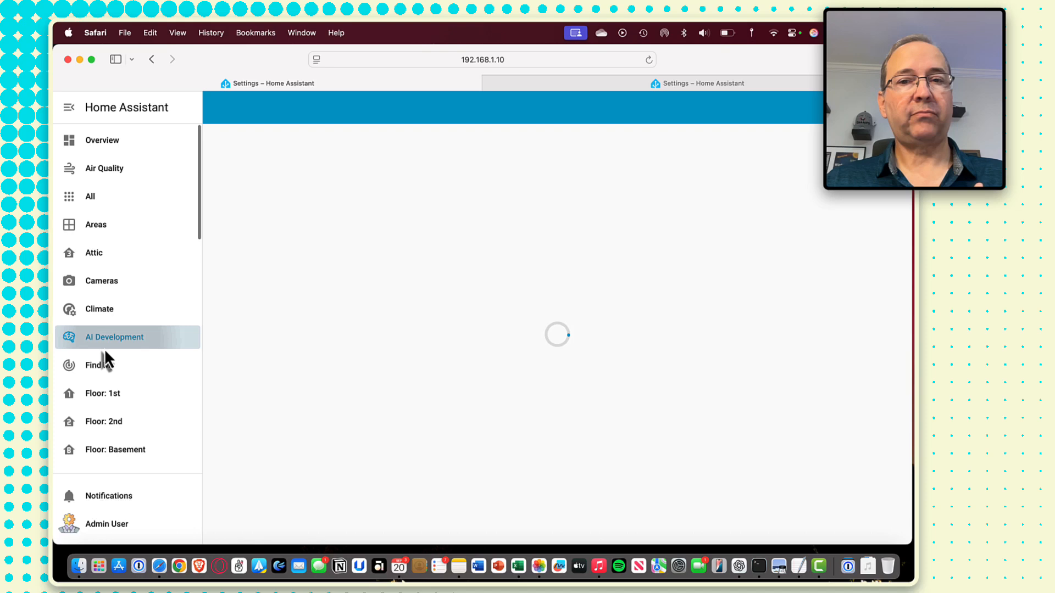
- Review the manual update script under AI Development, then return to the AI Trash Bins dashboard
{"action": "left_click", "coordinate": [115, 337]}
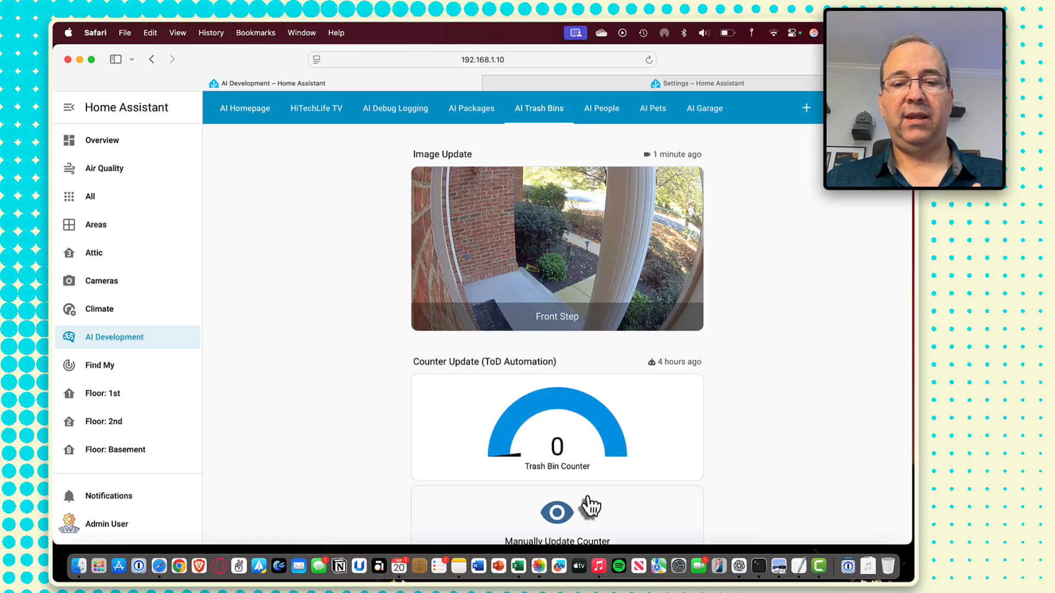
{"action": "mouse_move", "coordinate": [636, 138]}
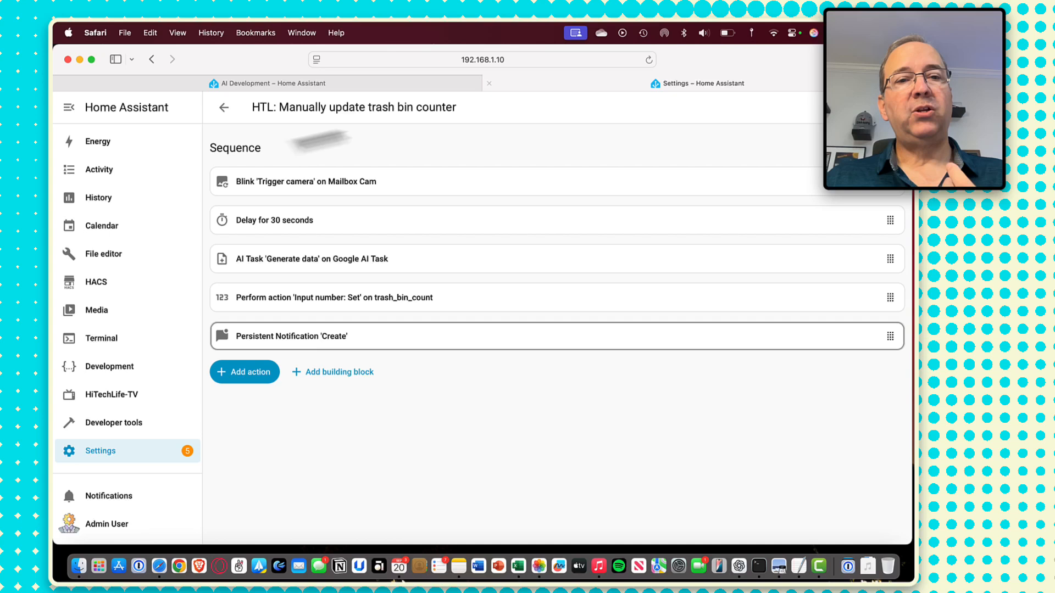
{"action": "mouse_move", "coordinate": [347, 190]}
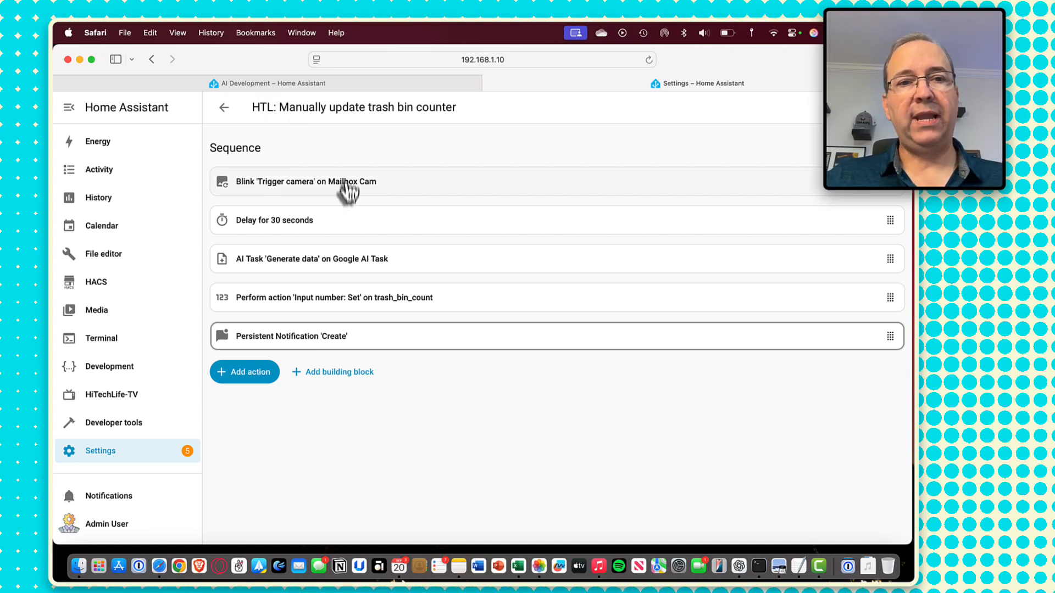
{"action": "mouse_move", "coordinate": [343, 196]}
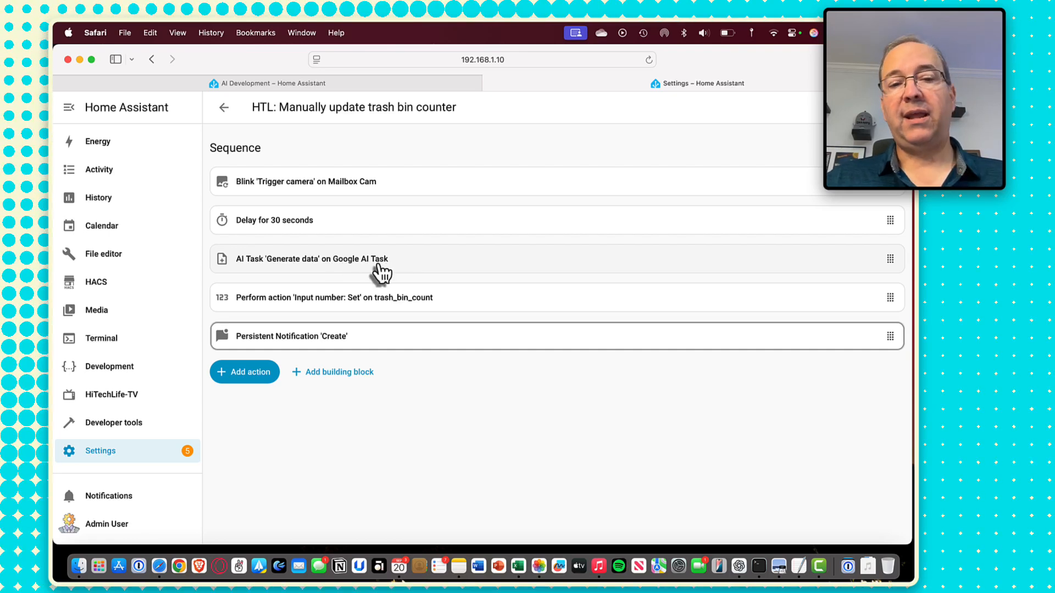
{"action": "left_click", "coordinate": [273, 82]}
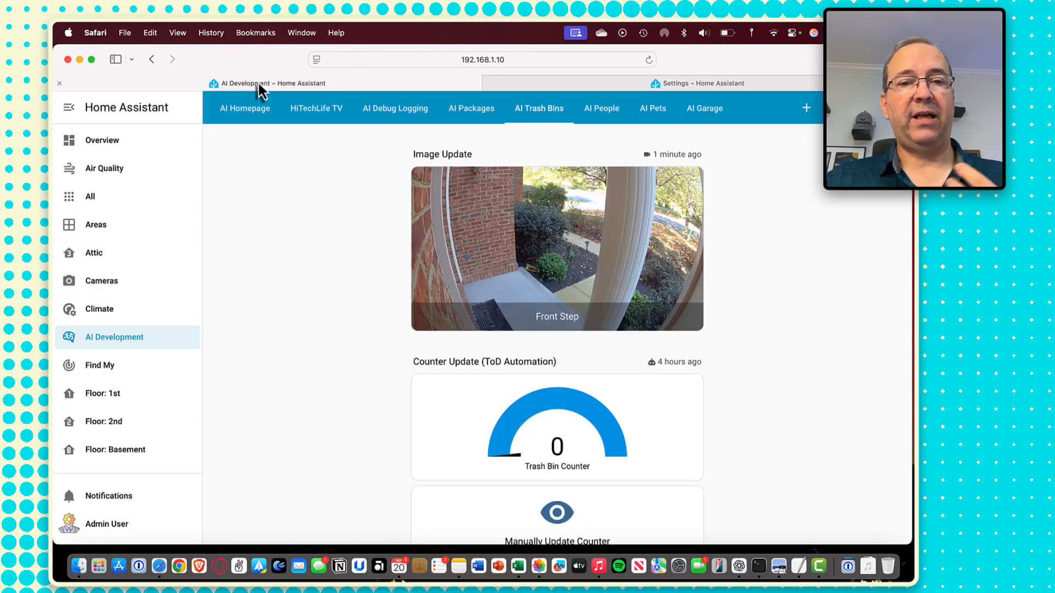
{"action": "mouse_move", "coordinate": [371, 377]}
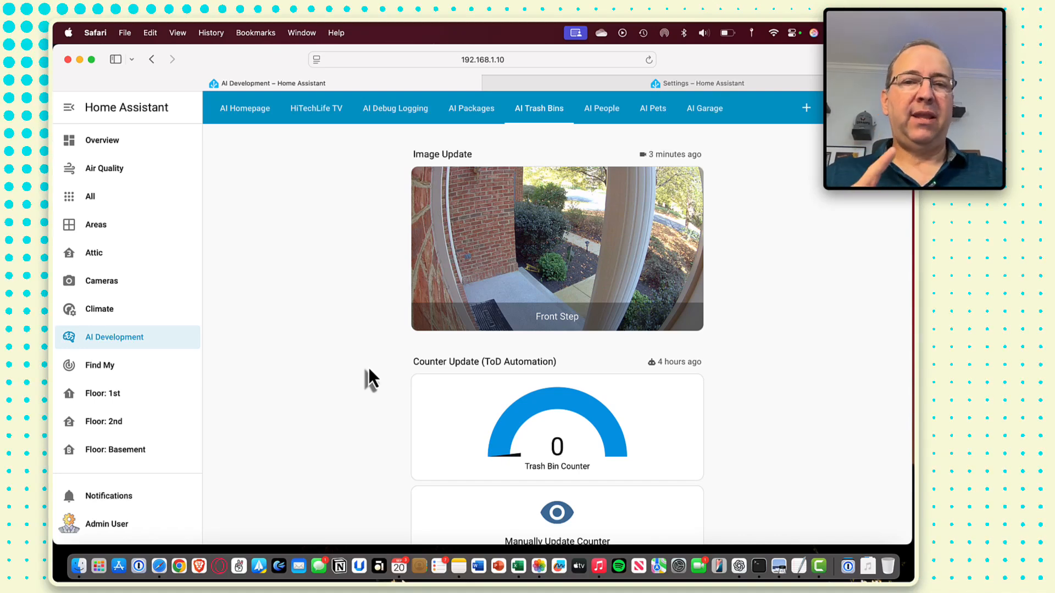
{"action": "mouse_move", "coordinate": [726, 173]}
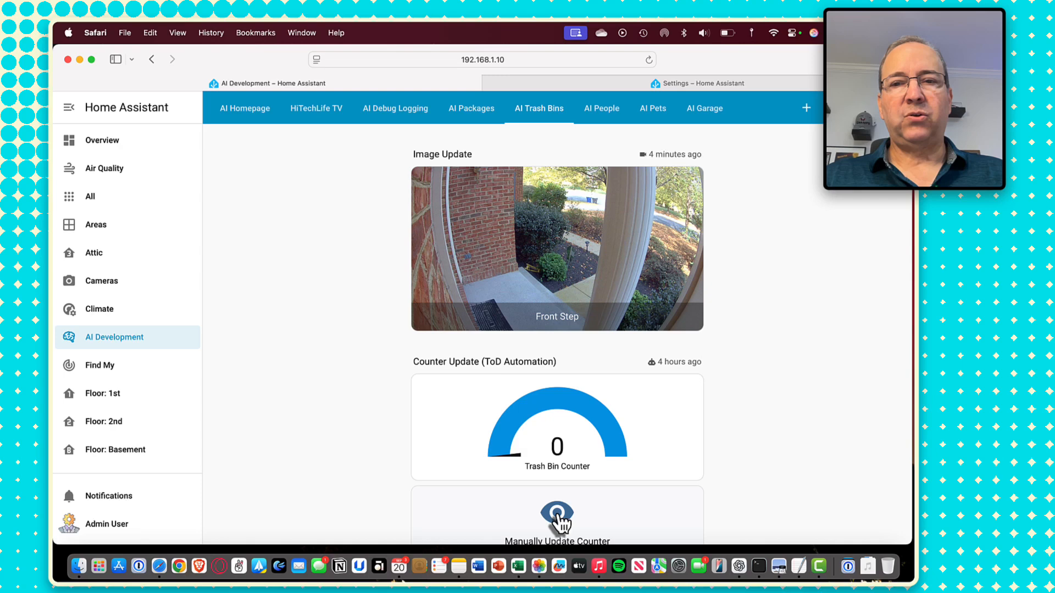
- Run Manually Update Counter so the dashboard's trash bin counter reads 2
{"action": "left_click", "coordinate": [557, 517]}
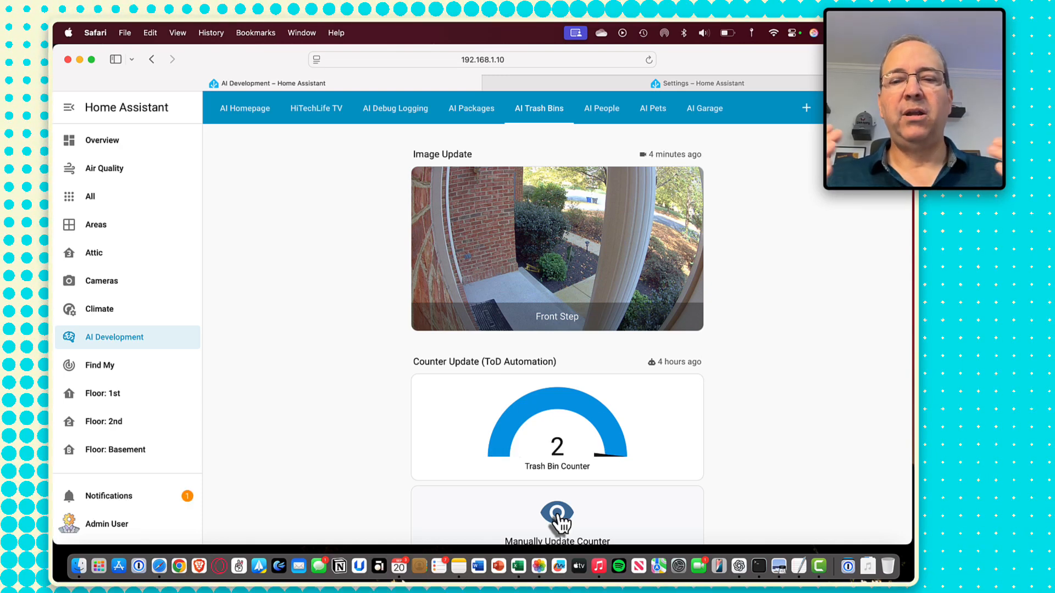
{"action": "mouse_move", "coordinate": [454, 360]}
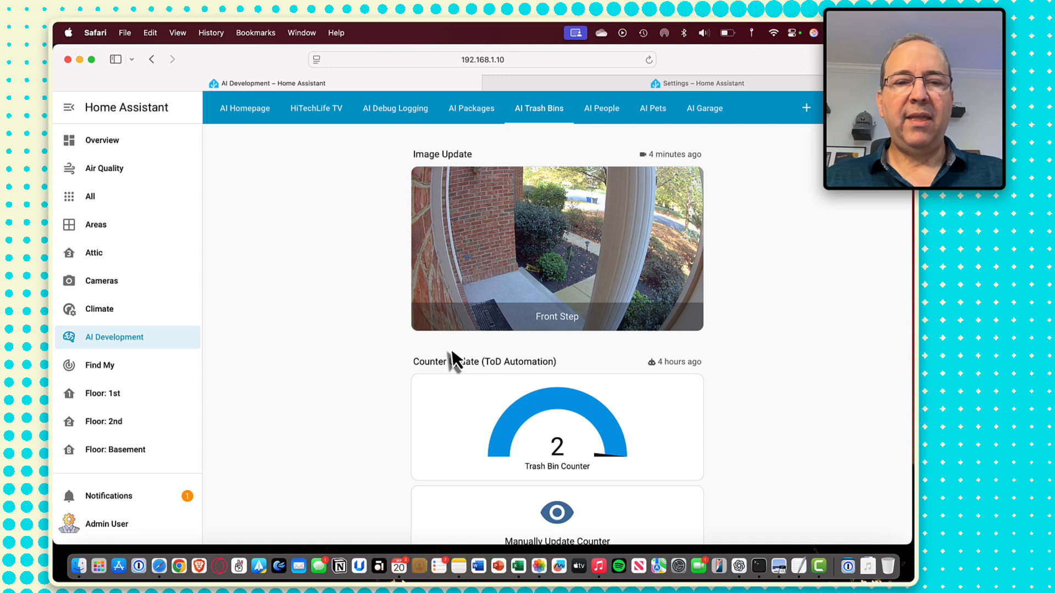
{"action": "left_click", "coordinate": [109, 496]}
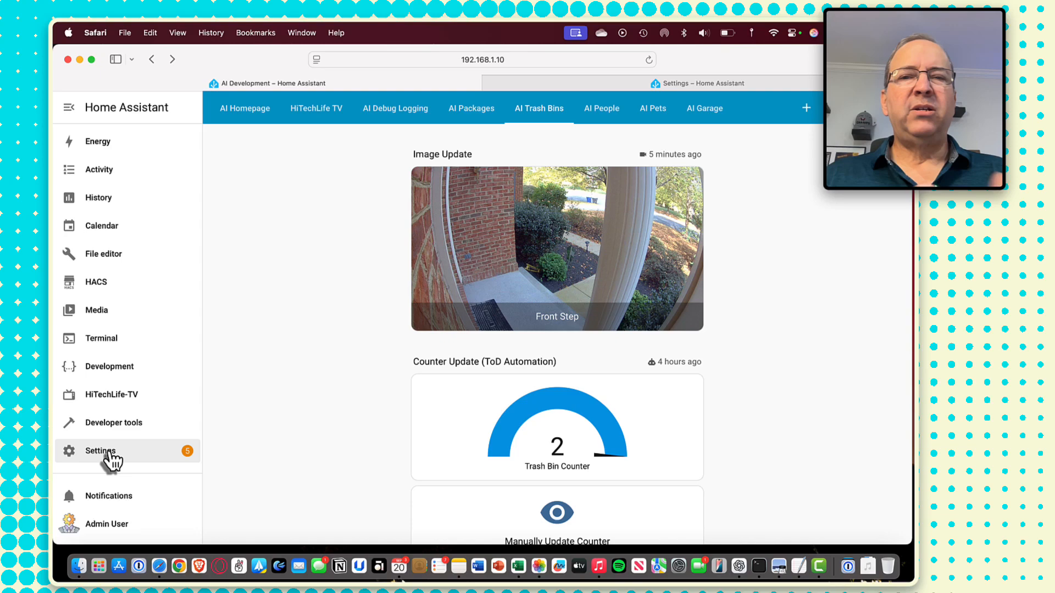
- Create a new automation from Settings > Automations with a Time trigger
{"action": "left_click", "coordinate": [100, 451]}
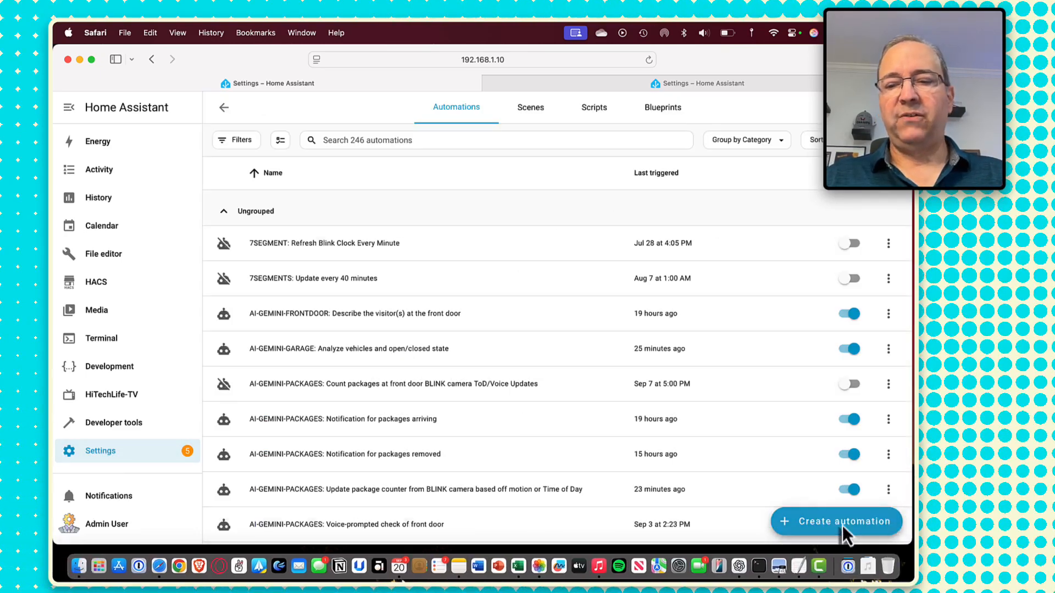
{"action": "left_click", "coordinate": [835, 521]}
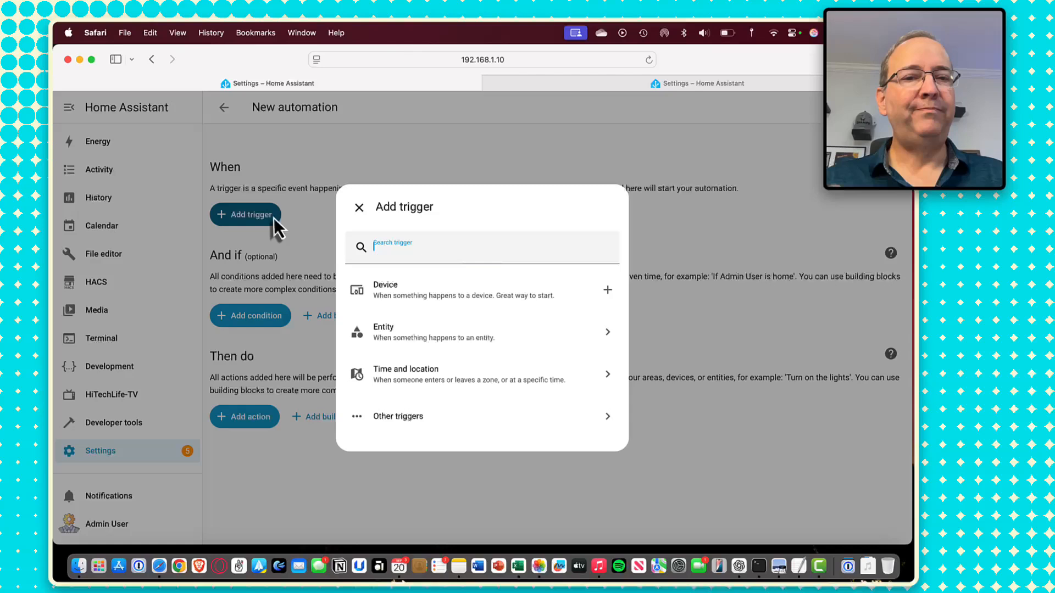
{"action": "type", "text": "ti"}
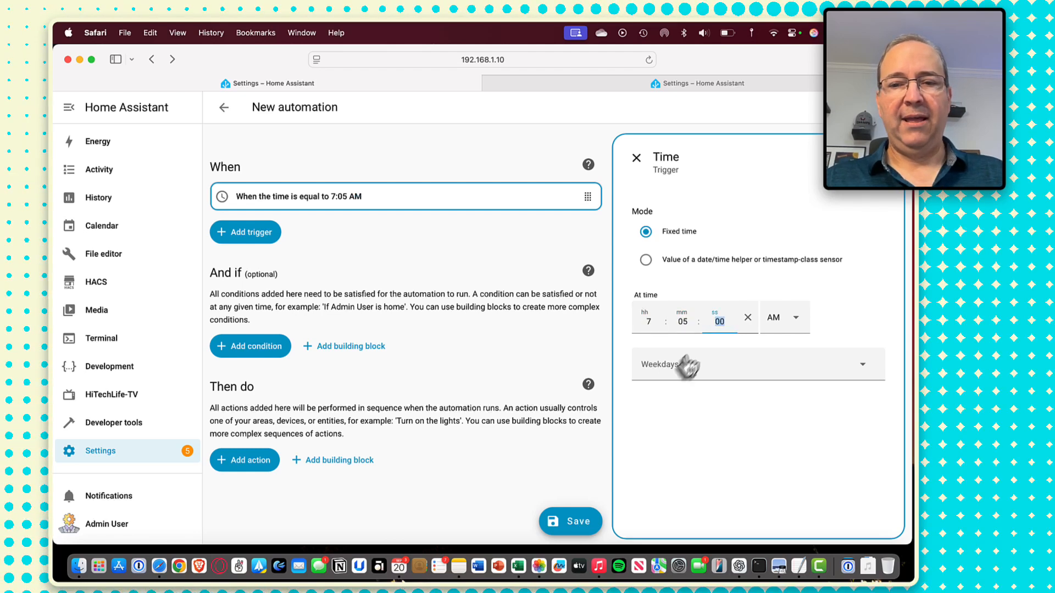
- Set the trigger to 7:05 AM on Tuesdays and Fridays only
{"action": "left_click", "coordinate": [757, 364]}
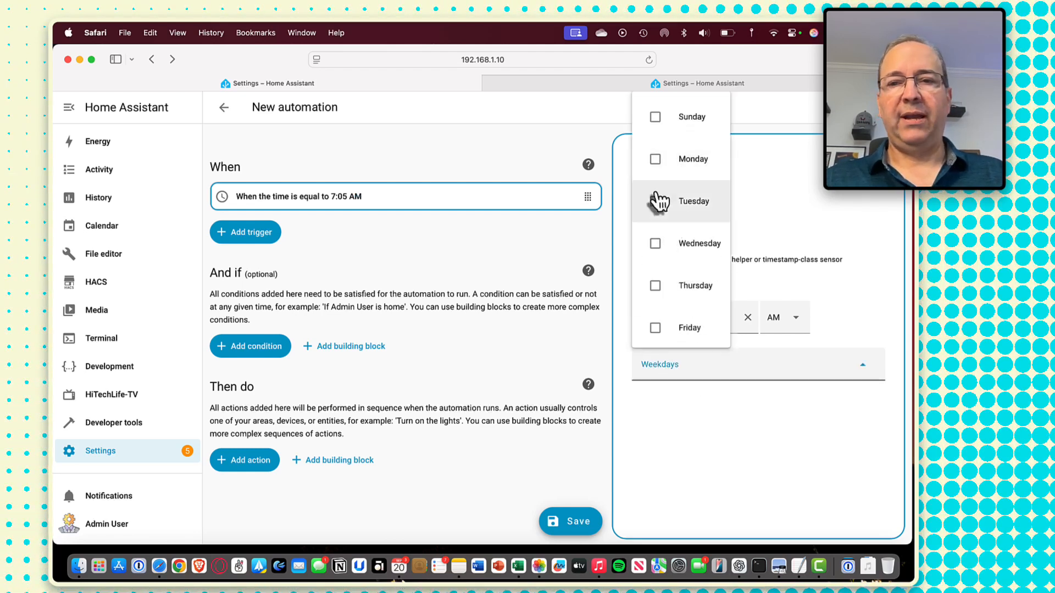
{"action": "left_click", "coordinate": [654, 328]}
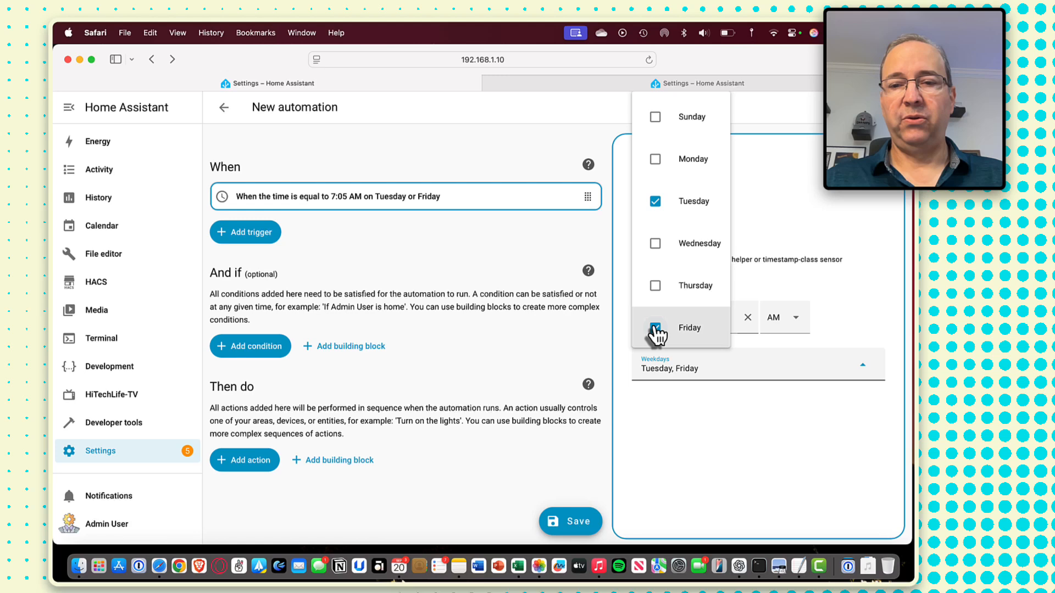
{"action": "left_click", "coordinate": [655, 327]}
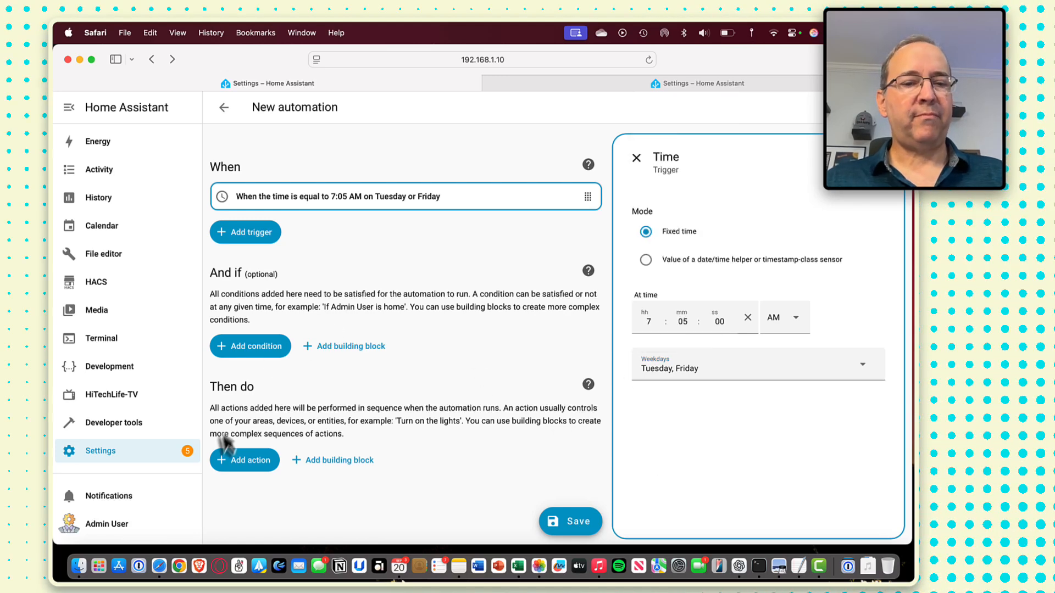
- Add a Numeric state condition requiring trash_bin_count below 1
{"action": "left_click", "coordinate": [249, 346]}
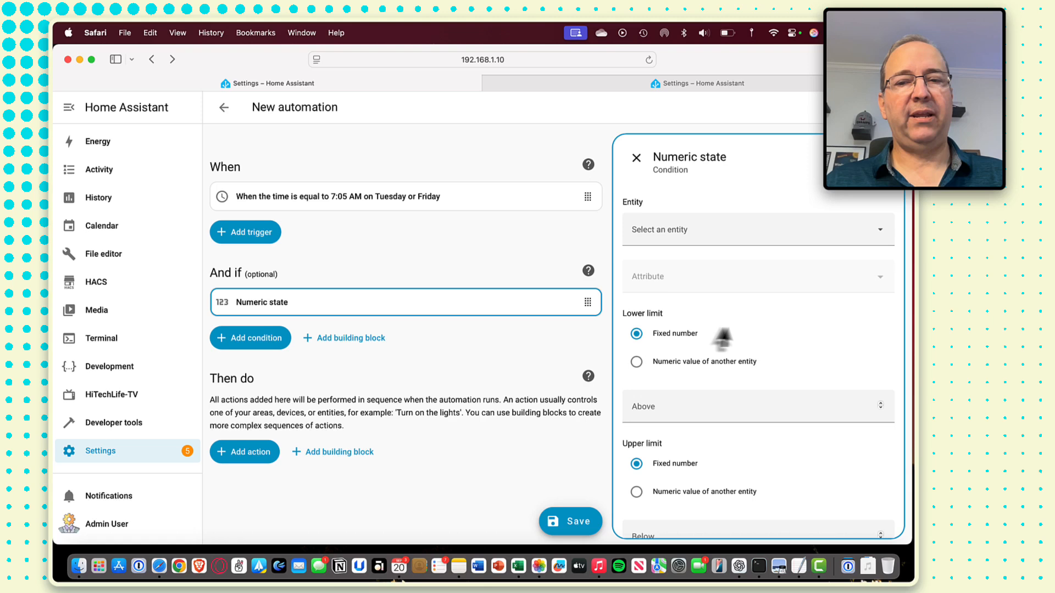
{"action": "type", "text": "trash_bin"}
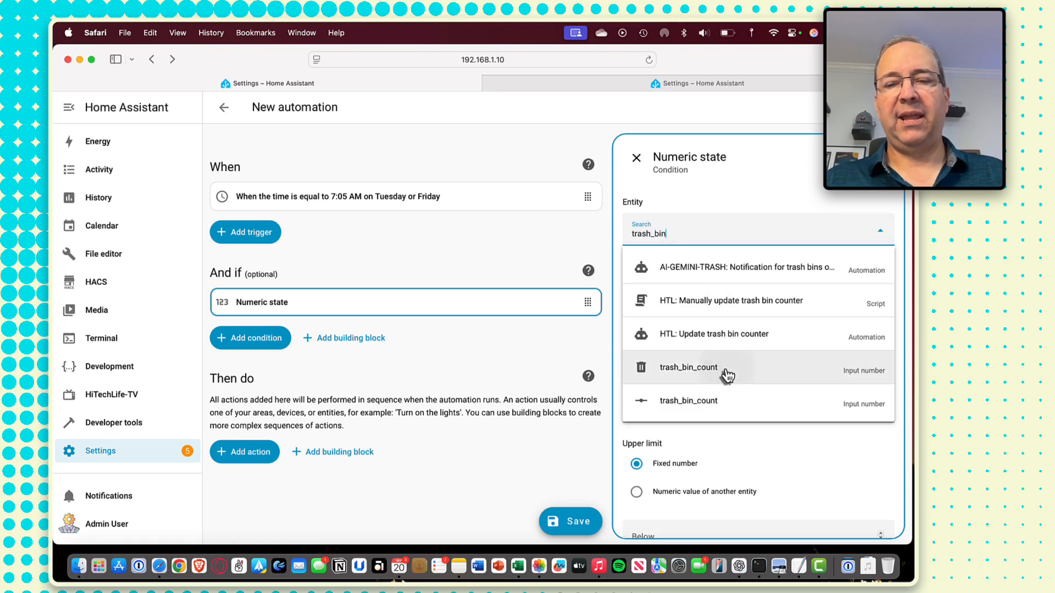
{"action": "left_click", "coordinate": [688, 366]}
{"action": "type", "text": "notif"}
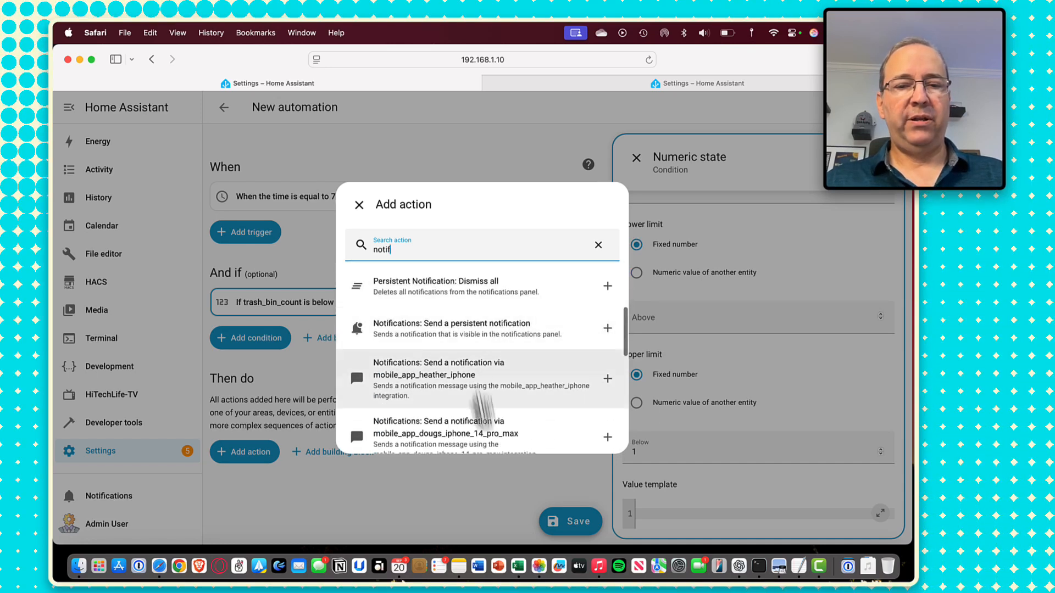
- Add a mobile app notification titled GEMINI AI saying no trash bins are out at 7:05am
{"action": "left_click", "coordinate": [444, 433]}
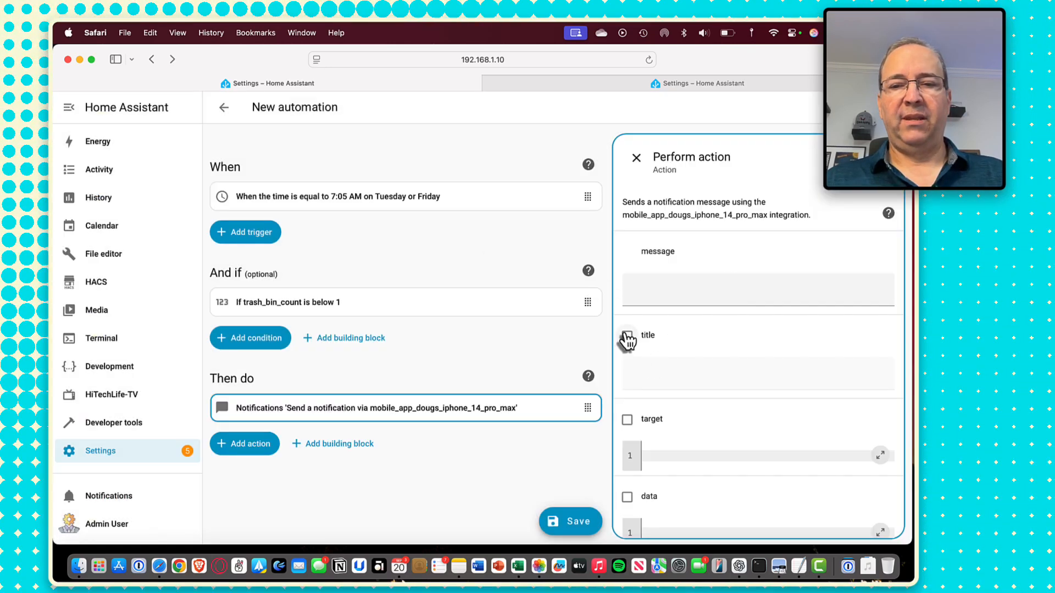
{"action": "type", "text": "GEMINI AI"}
{"action": "type", "text": "It's"}
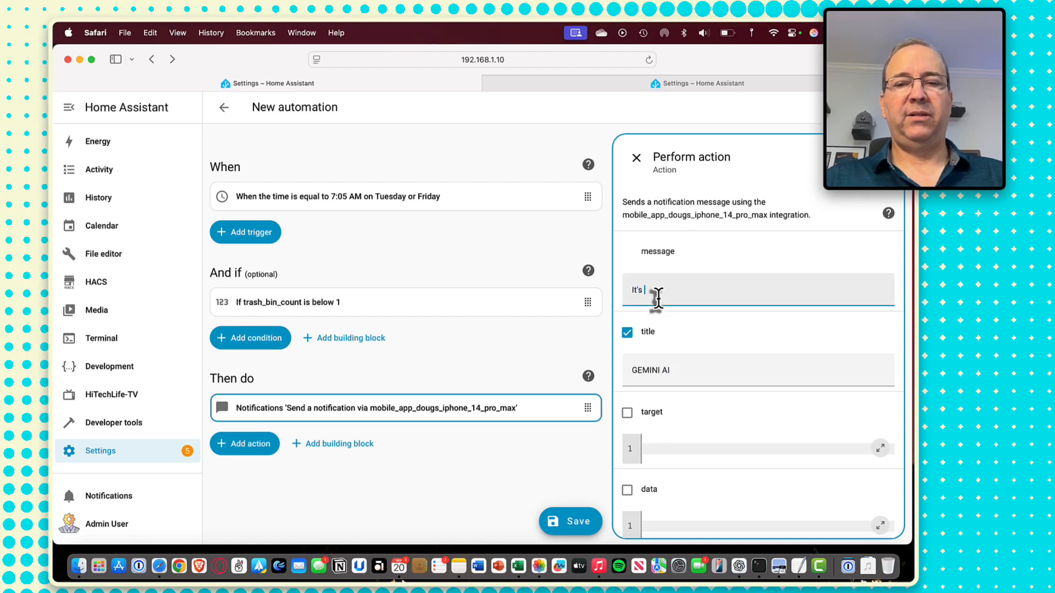
{"action": "type", "text": "7"}
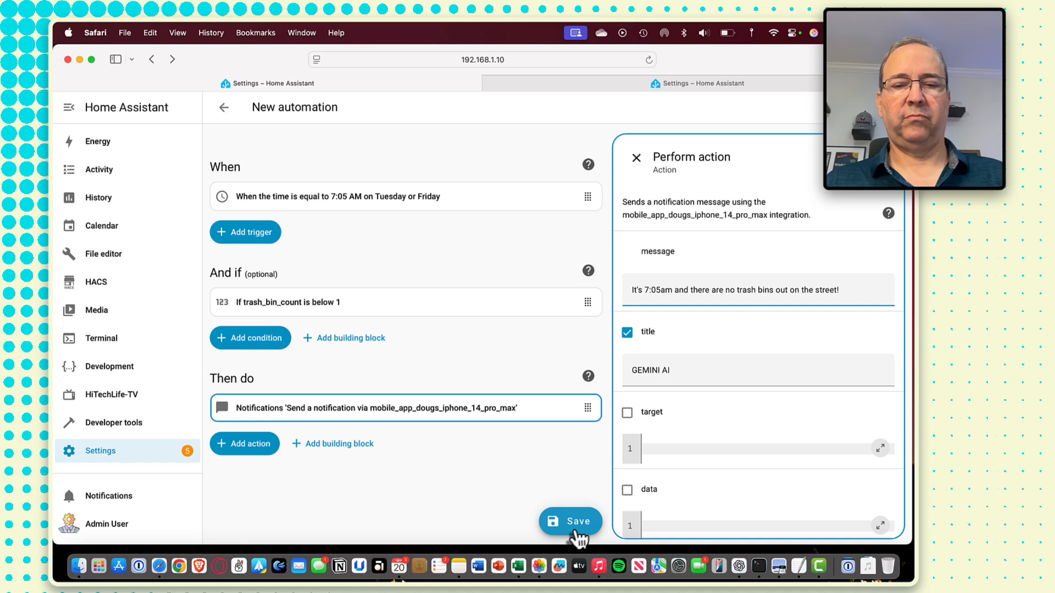
- Save the automation as 'HTL: Notify if trash bin are not out'
{"action": "left_click", "coordinate": [571, 521]}
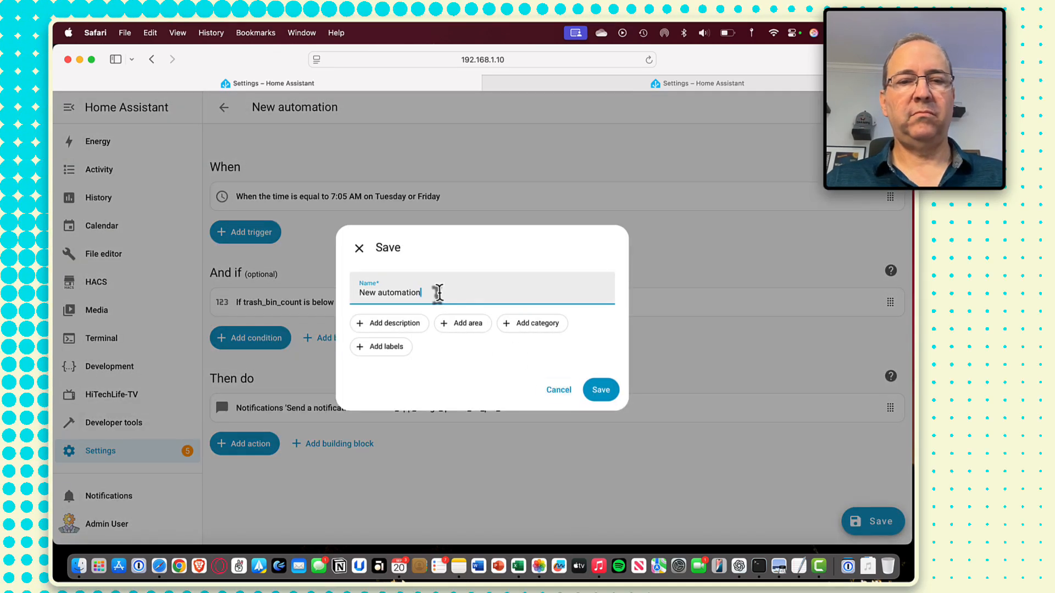
{"action": "type", "text": "HTL:"}
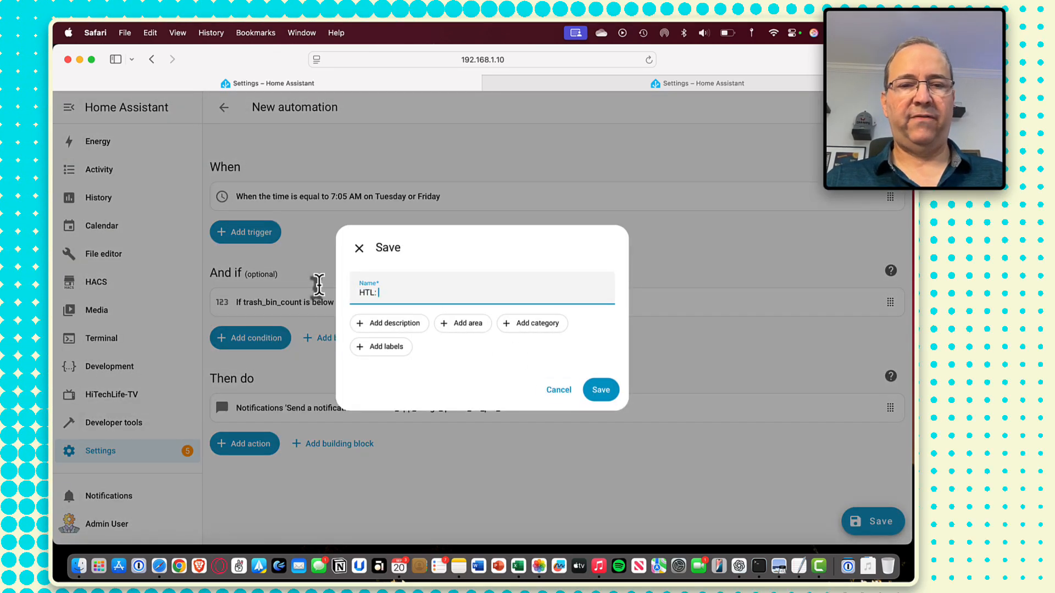
{"action": "left_click", "coordinate": [600, 390]}
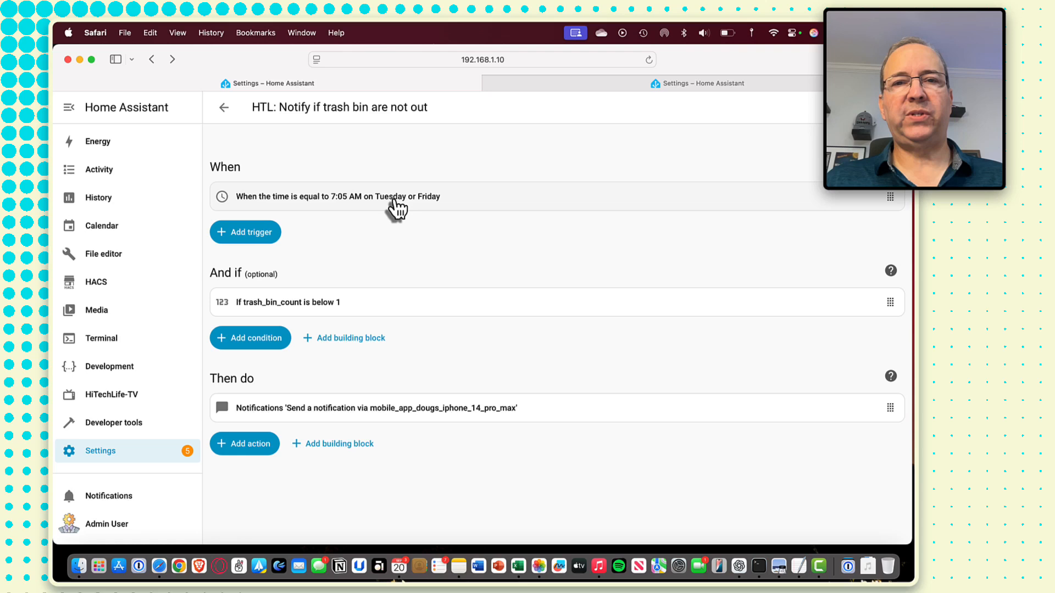
{"action": "mouse_move", "coordinate": [434, 207]}
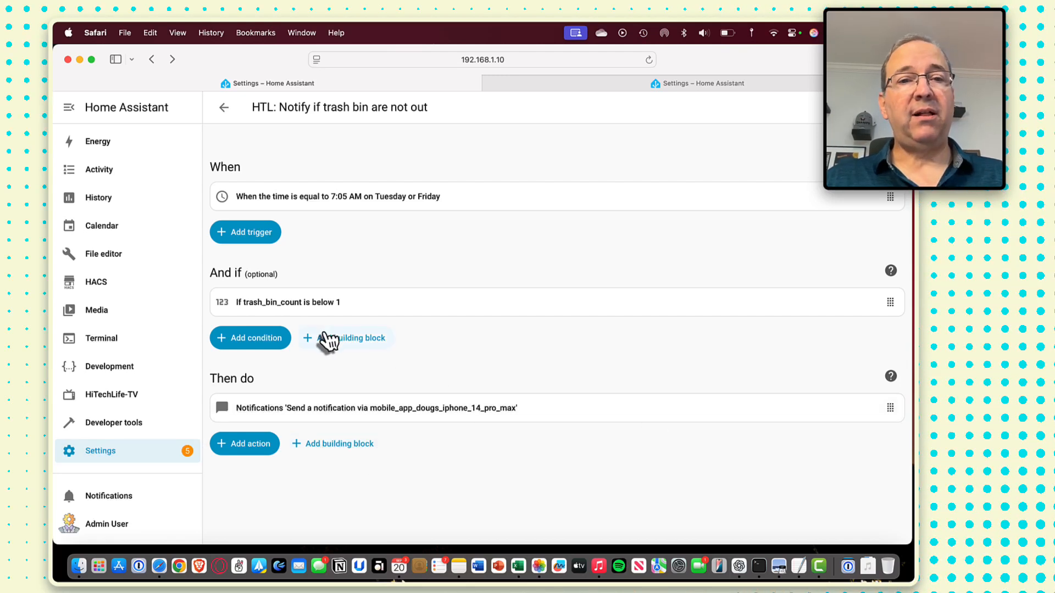
{"action": "mouse_move", "coordinate": [343, 290]}
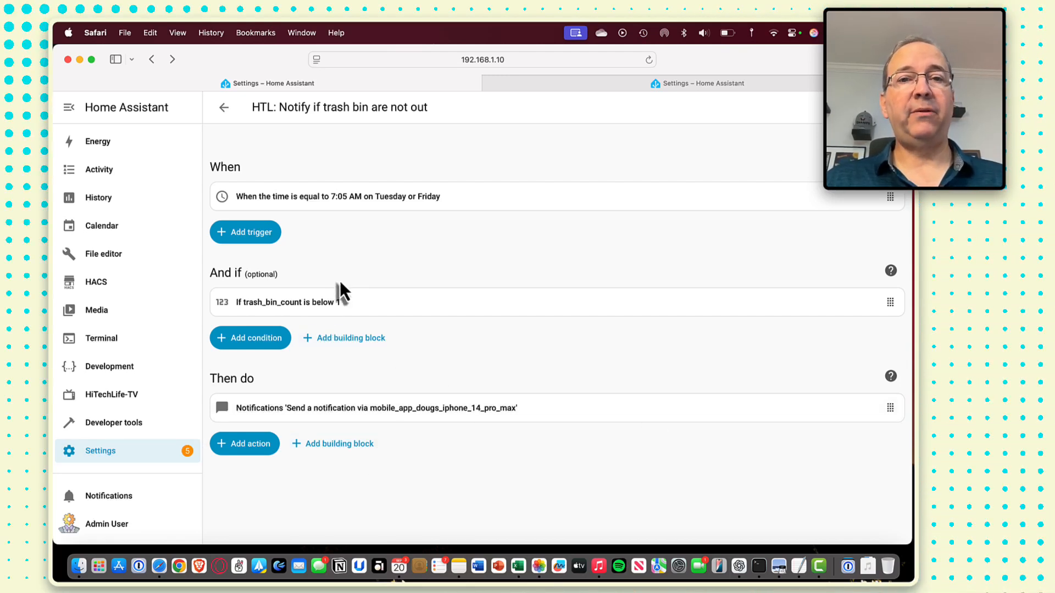